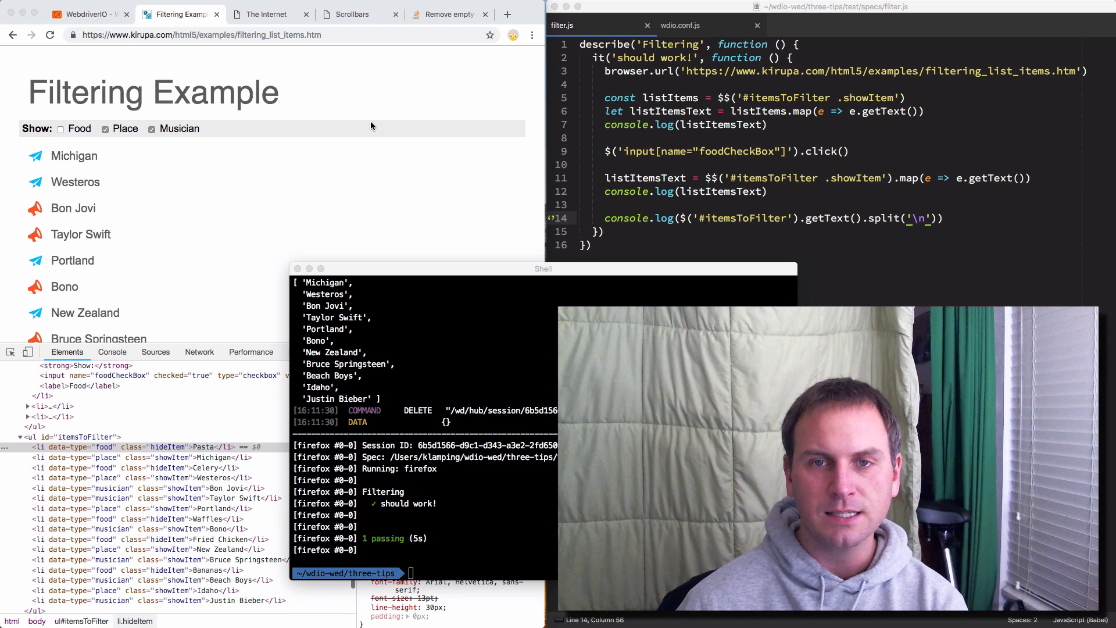
# Switch Chrome to 'The Internet' tab so the login page appears beside Atom
pyautogui.click(269, 14)
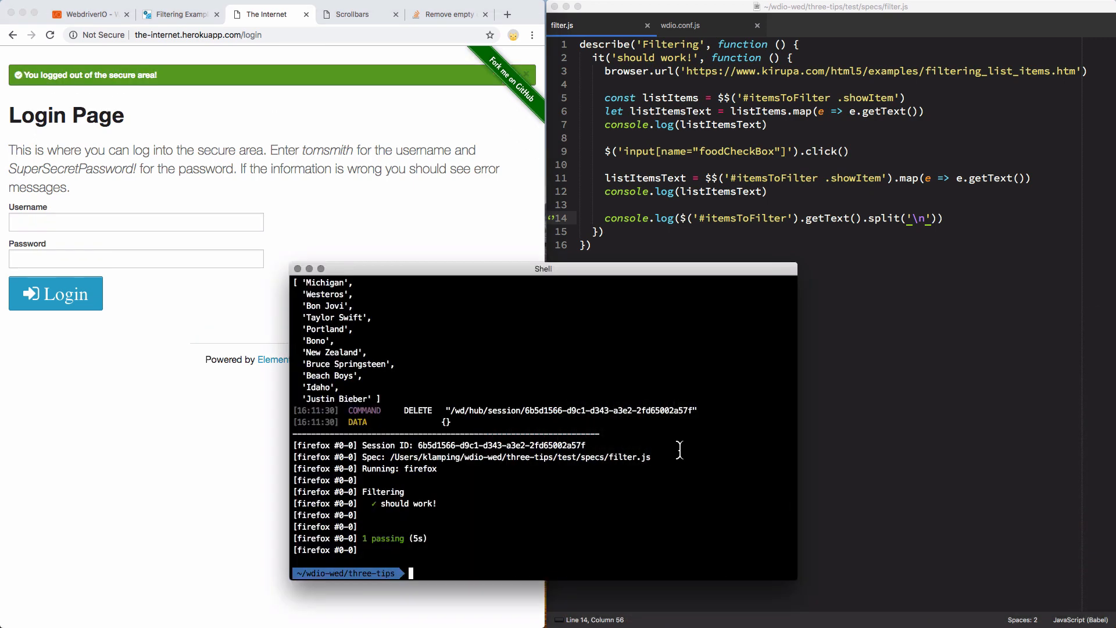
# Create test/specs/creds.js with describe('Login') and a test calling browser.url for the login page
pyautogui.write('st test/specs/creds.js')
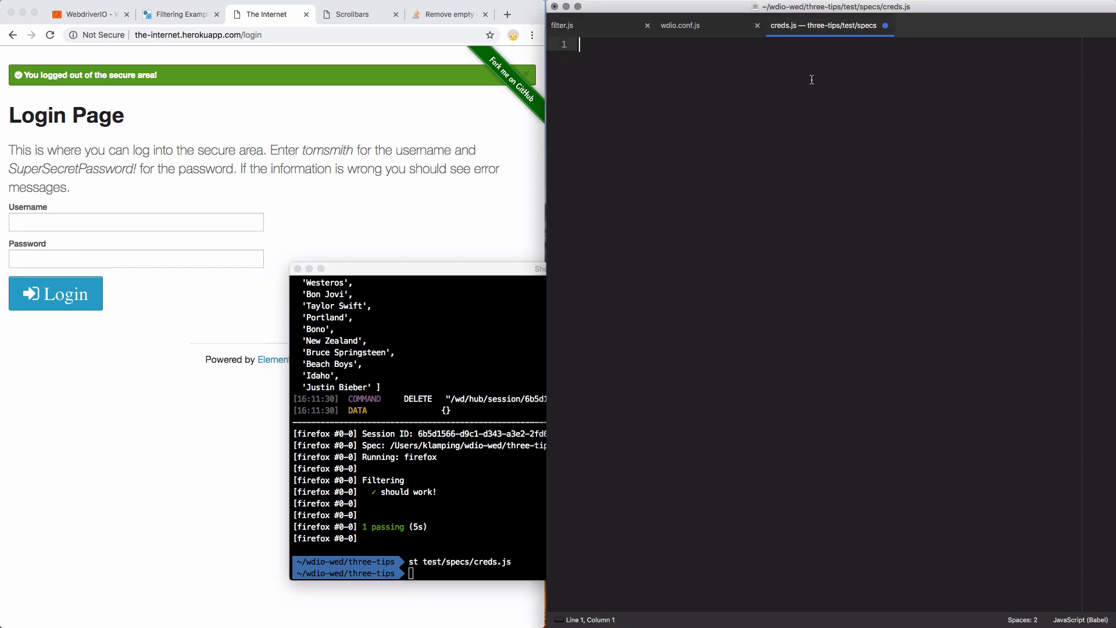
pyautogui.write("describe('Login')")
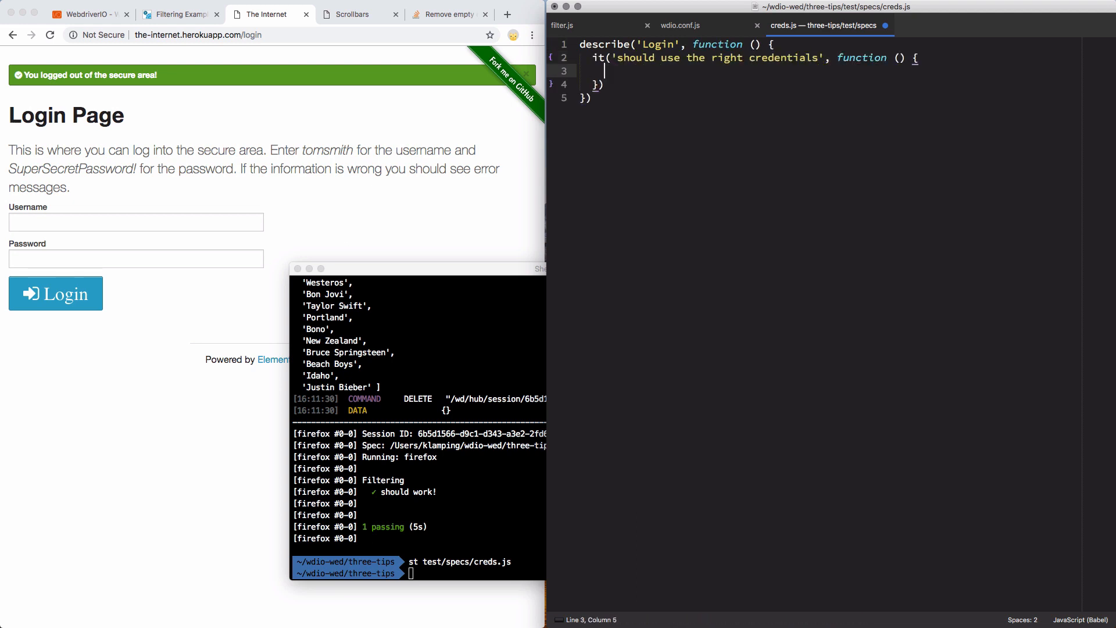
pyautogui.write("browser.url('http://the-internet.herokuapp.com/login")
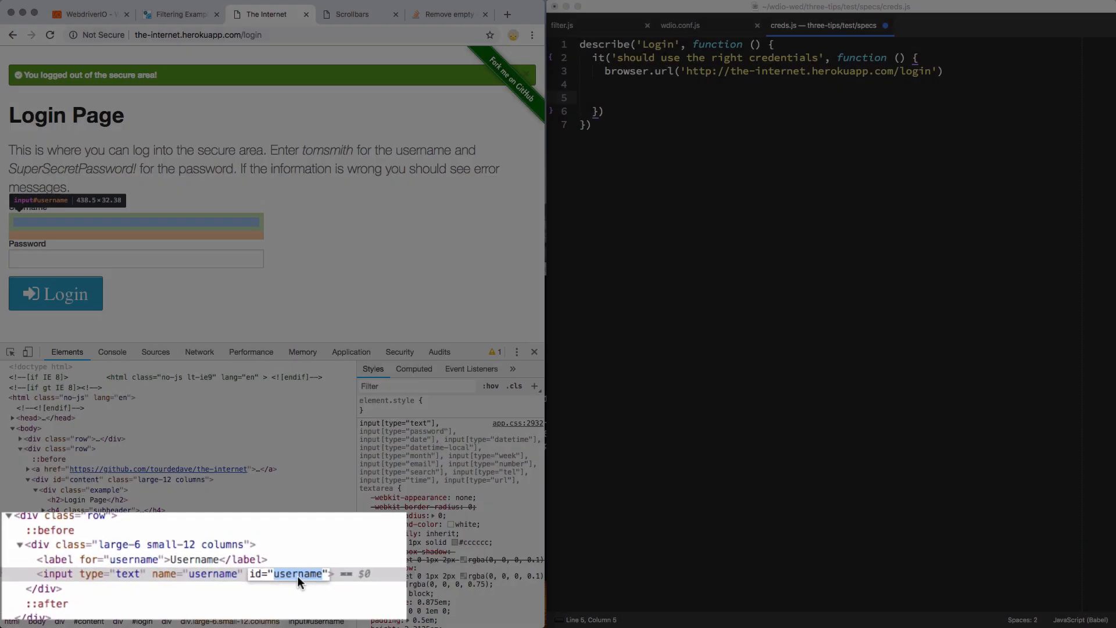
pyautogui.write("$('#username').set")
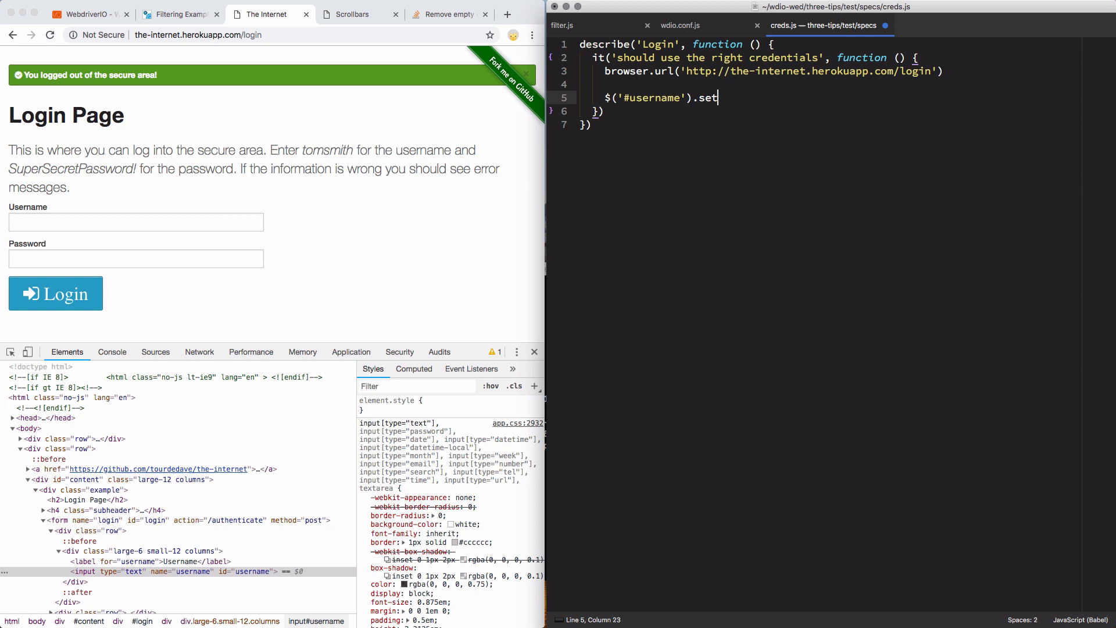
pyautogui.write("Value('tomsmith')")
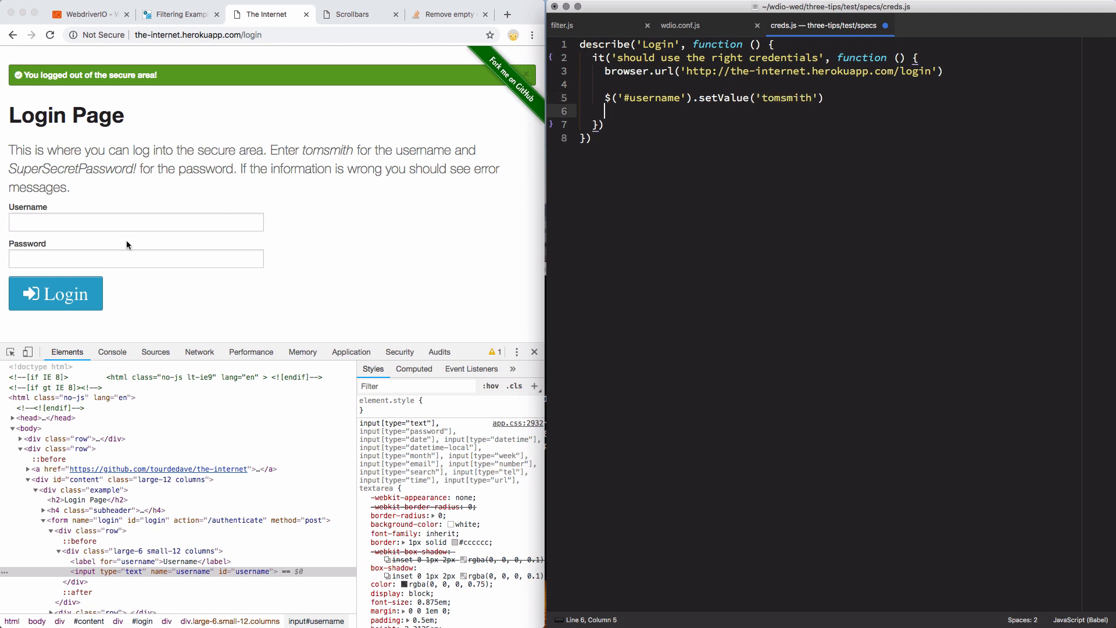
pyautogui.rightClick(127, 245)
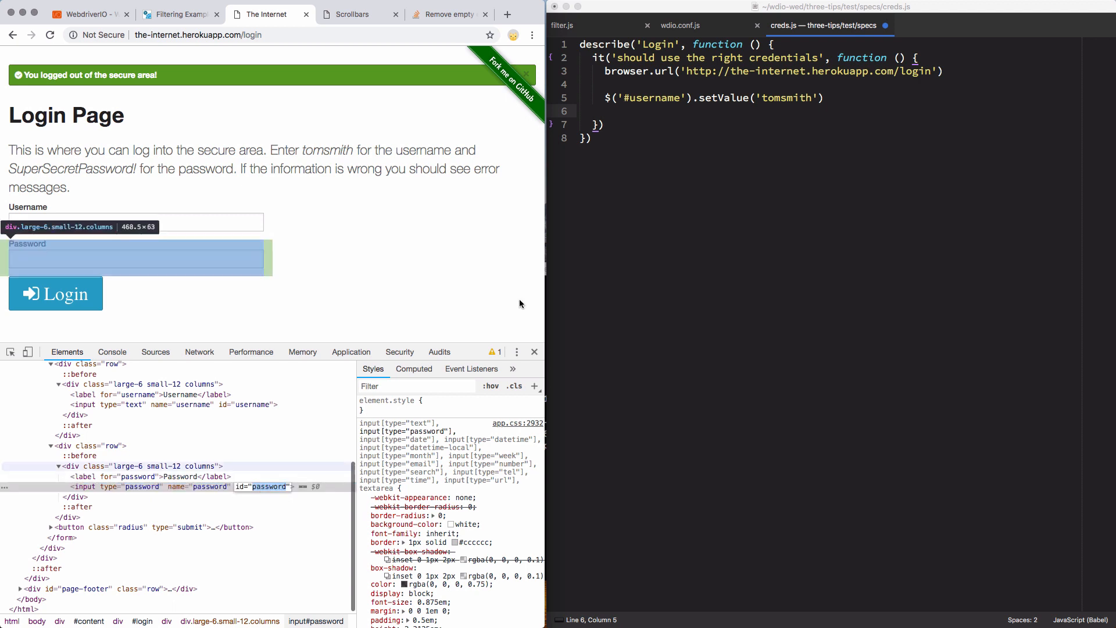
pyautogui.write("$('#username').setValue('tomsmith')")
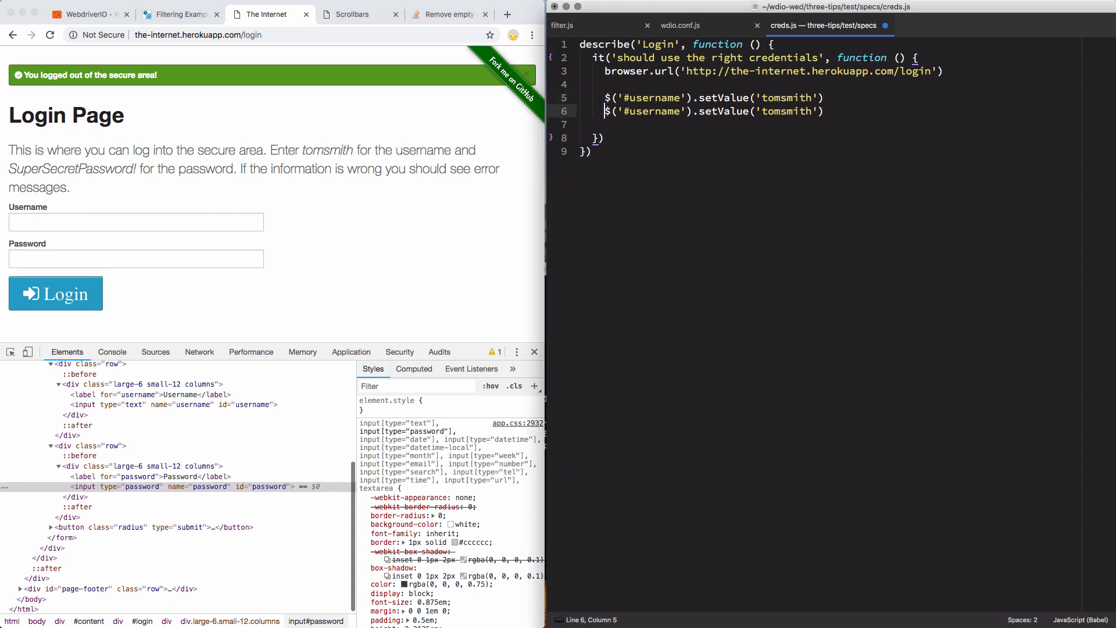
pyautogui.write('#password')
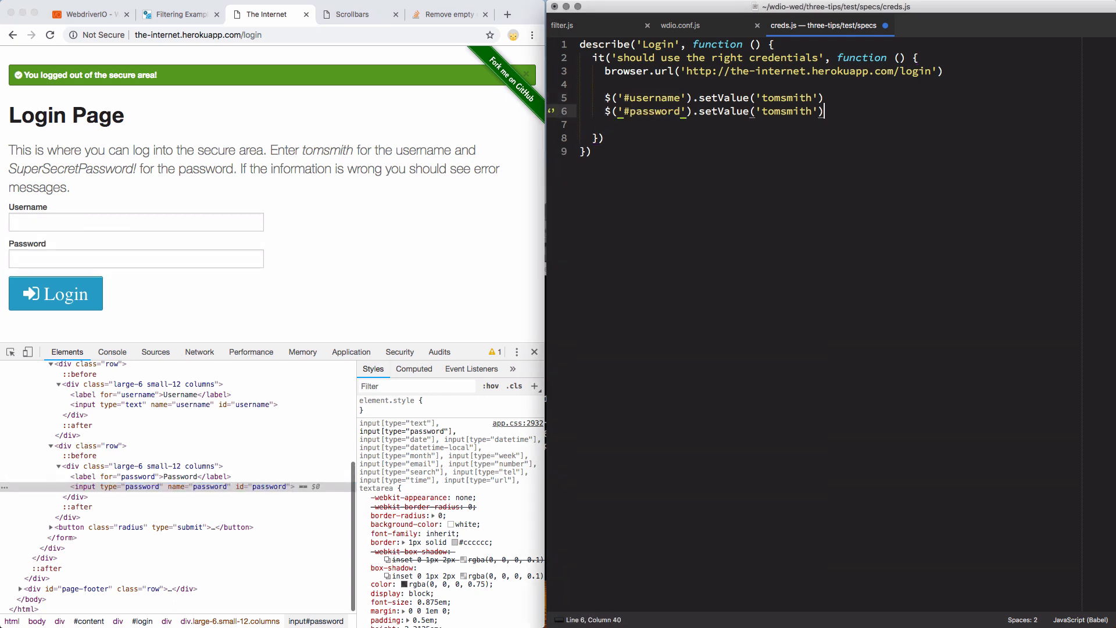
pyautogui.doubleClick(786, 111)
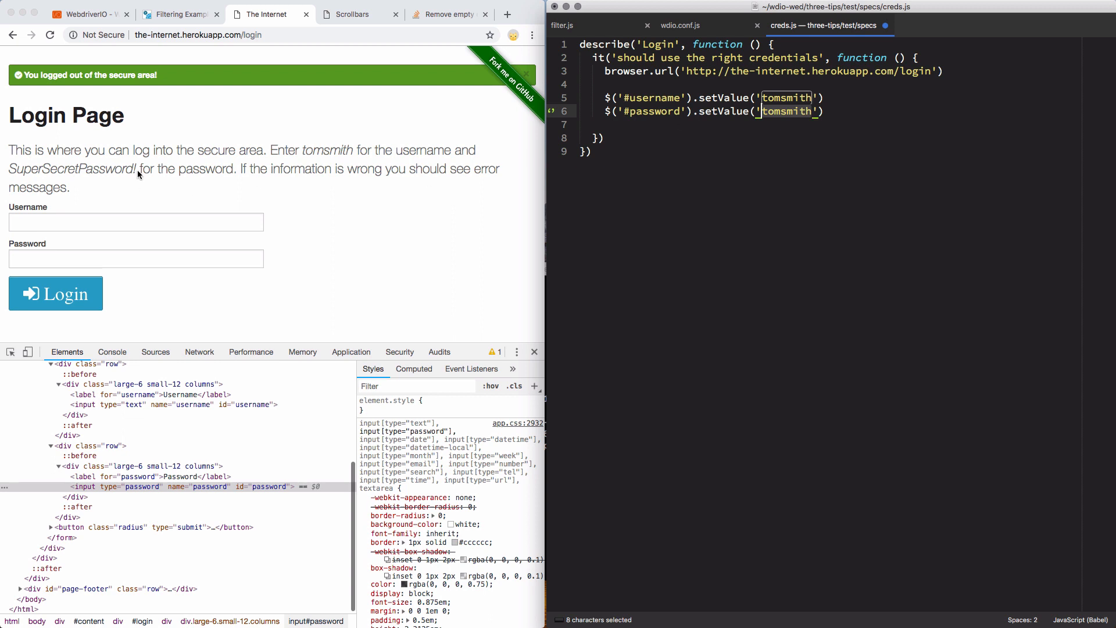
pyautogui.write('SuperSecretPassword!')
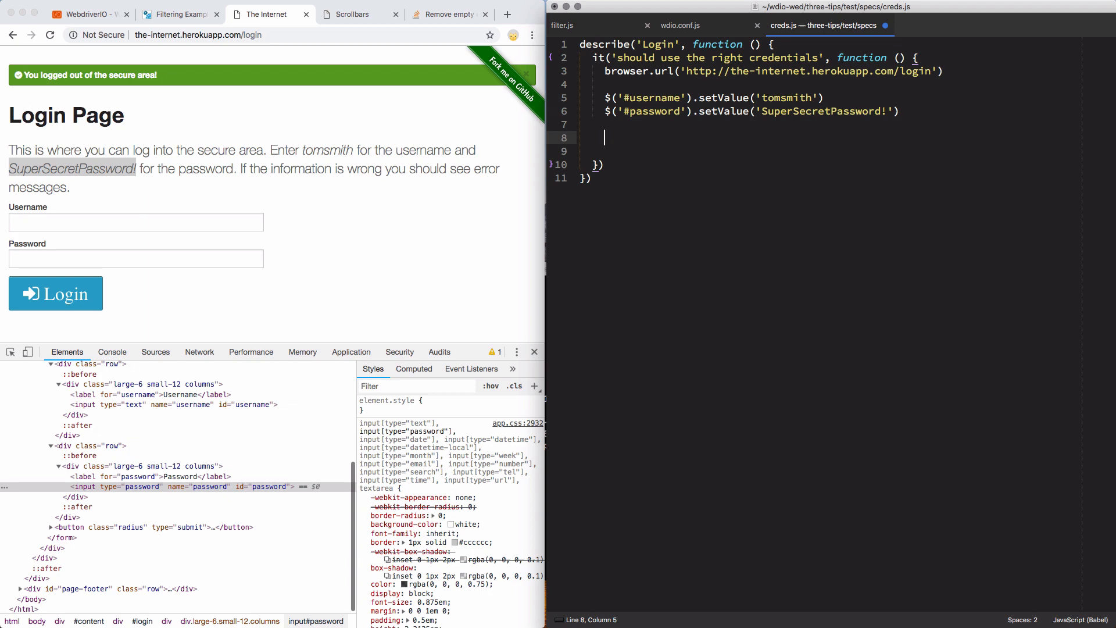
# Add $('button*=Login').click() after the credential lines in creds.js
pyautogui.write("$('')")
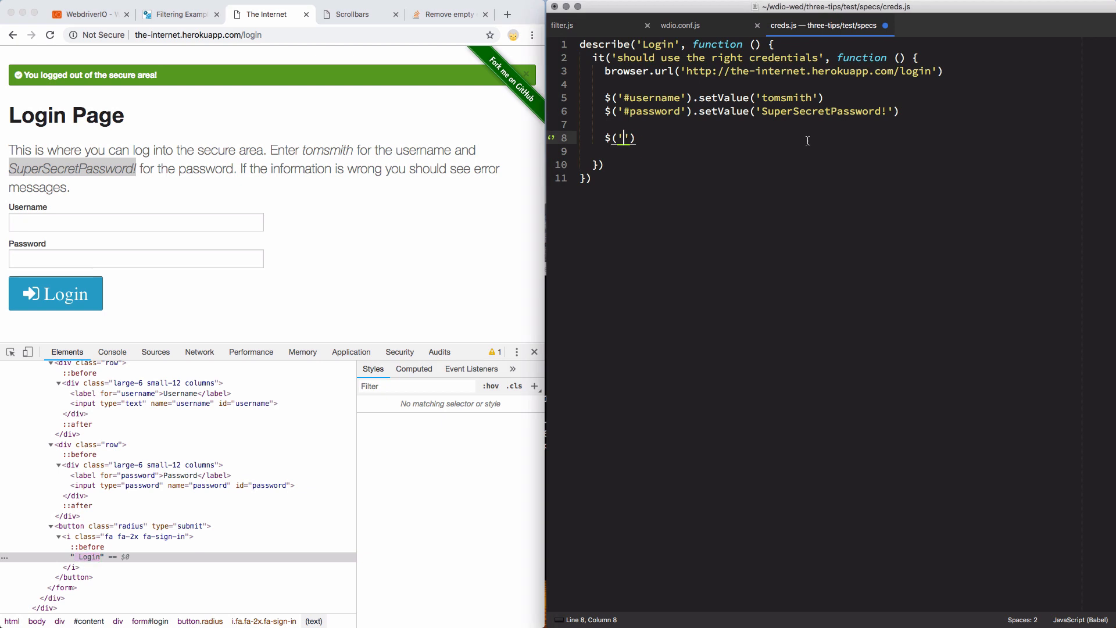
pyautogui.write('button*=Login')
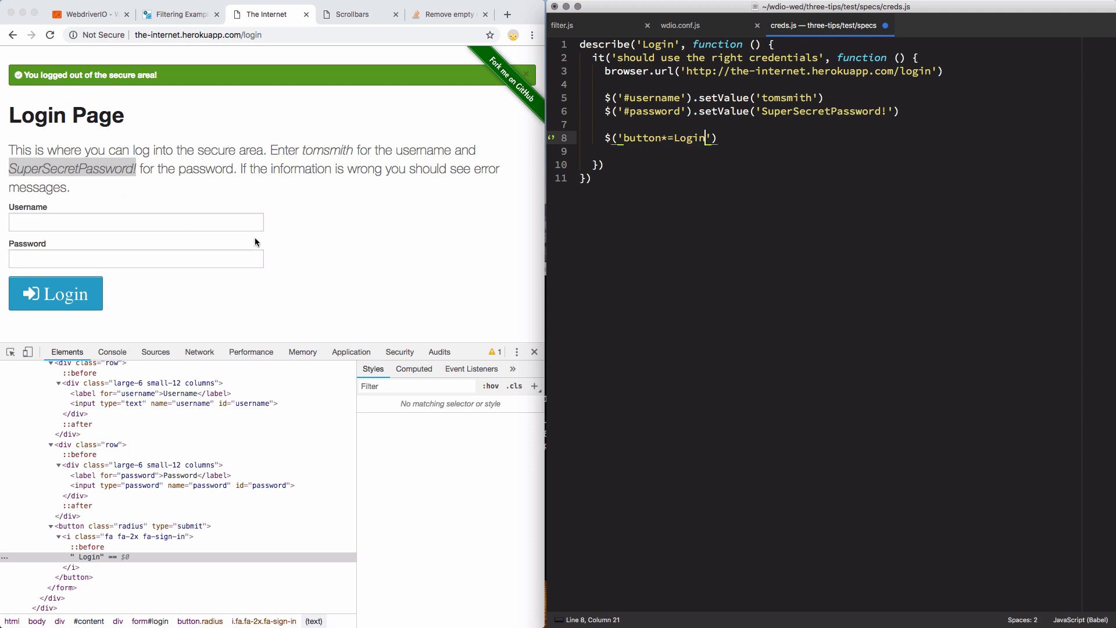
pyautogui.moveTo(772, 146)
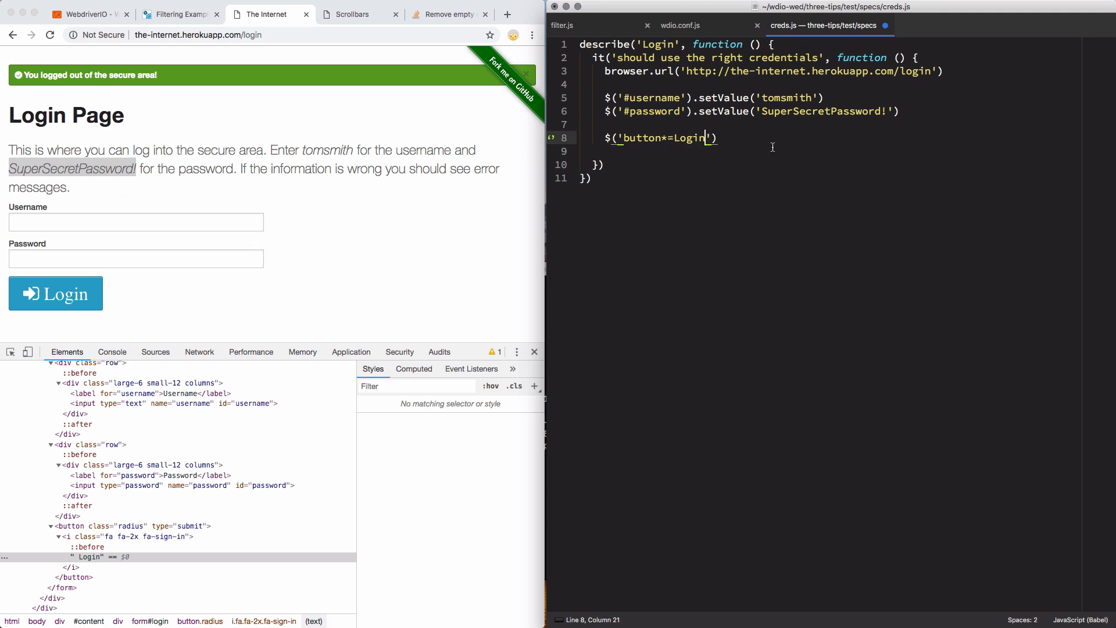
pyautogui.write('.click(')
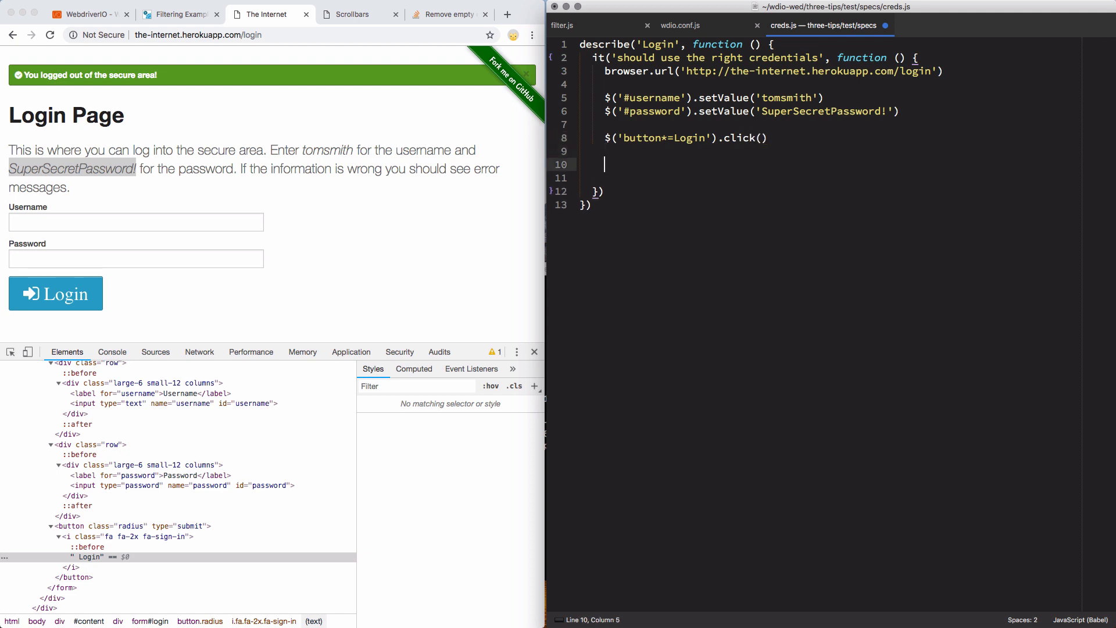
# Log in manually as tomsmith in Chrome and select 'secure' in the address bar
pyautogui.write('tomsmith')
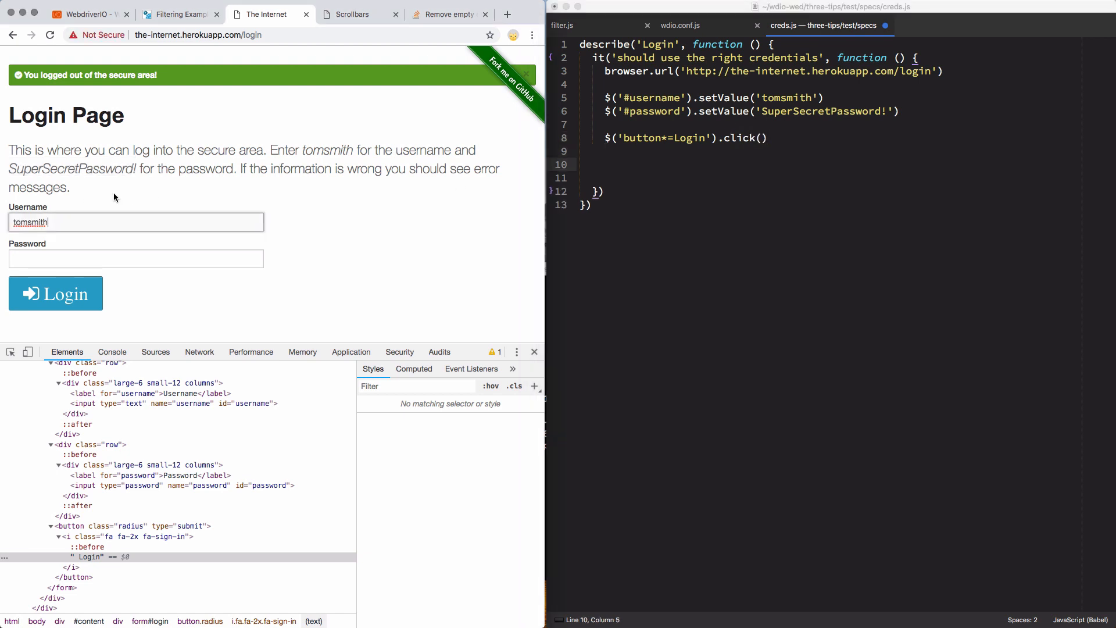
pyautogui.click(54, 292)
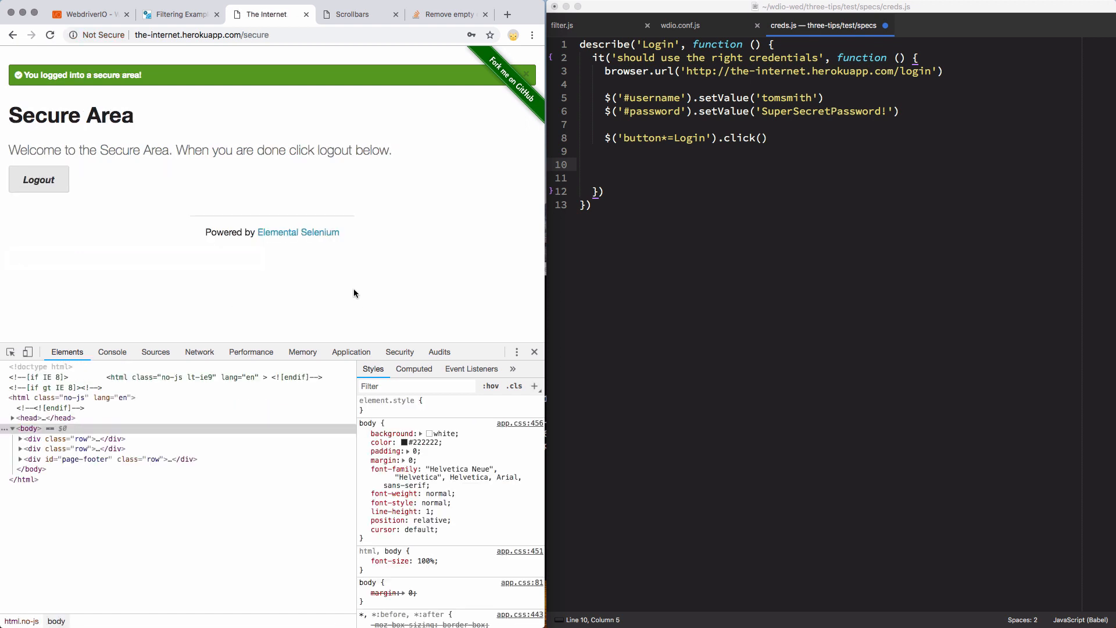
pyautogui.doubleClick(257, 35)
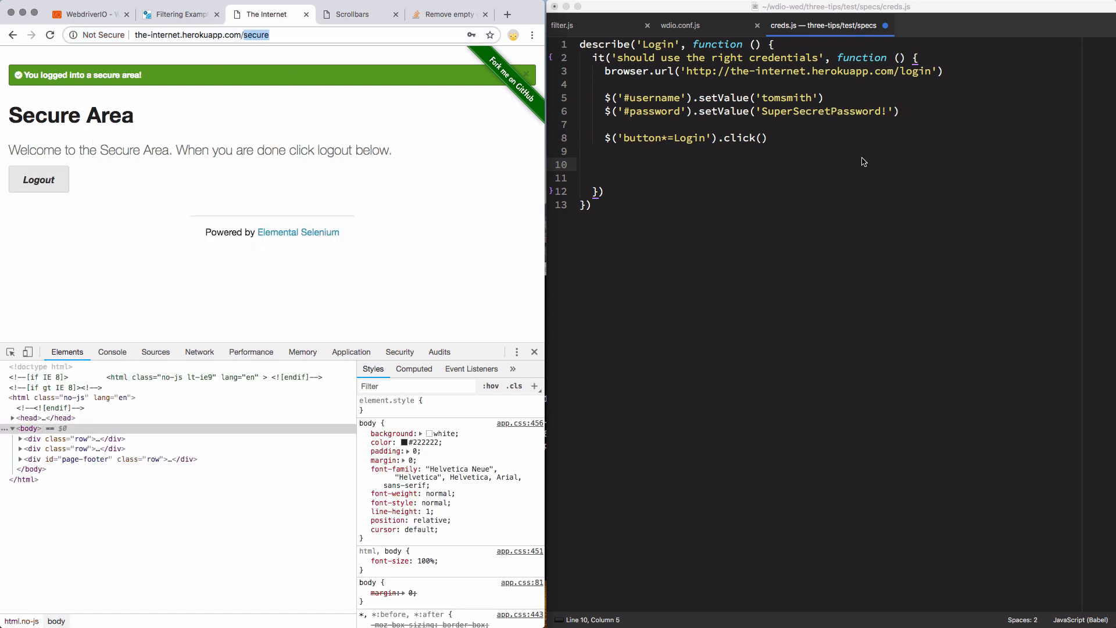
# Log browser.getUrl() in the creds test and run wdio with --spec creds
pyautogui.write('console.log(browser.getUrl())')
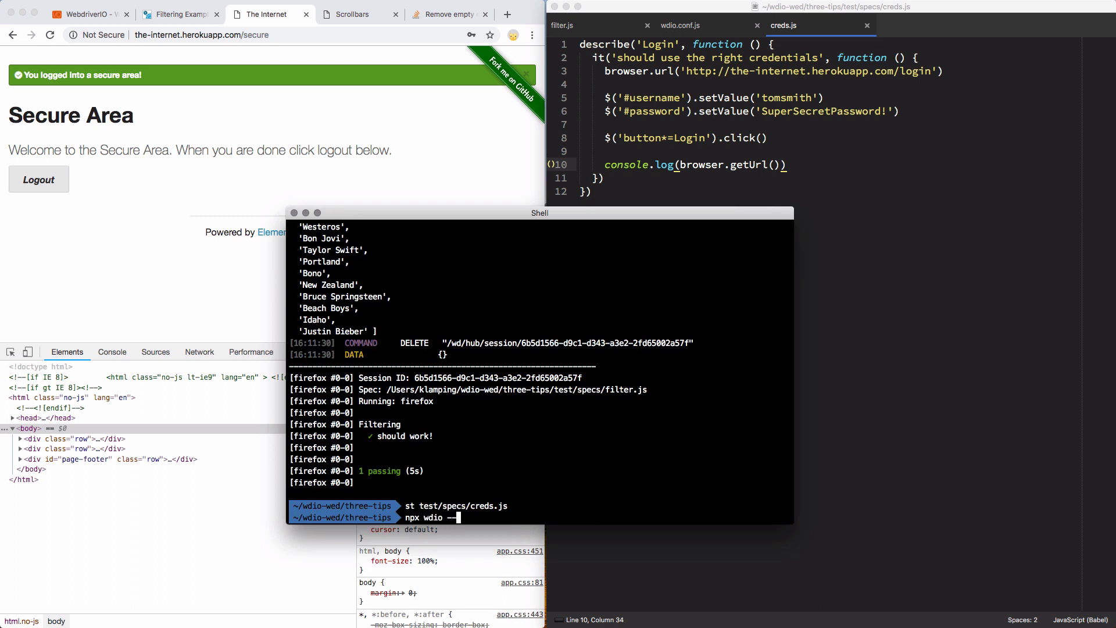
pyautogui.write('-spec')
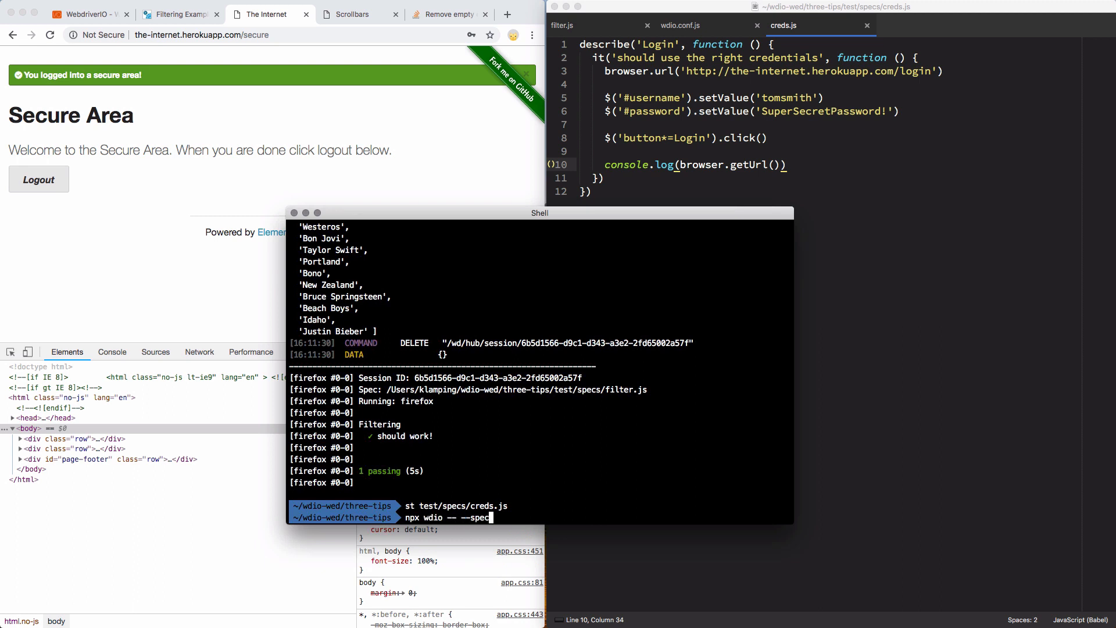
pyautogui.write('creds')
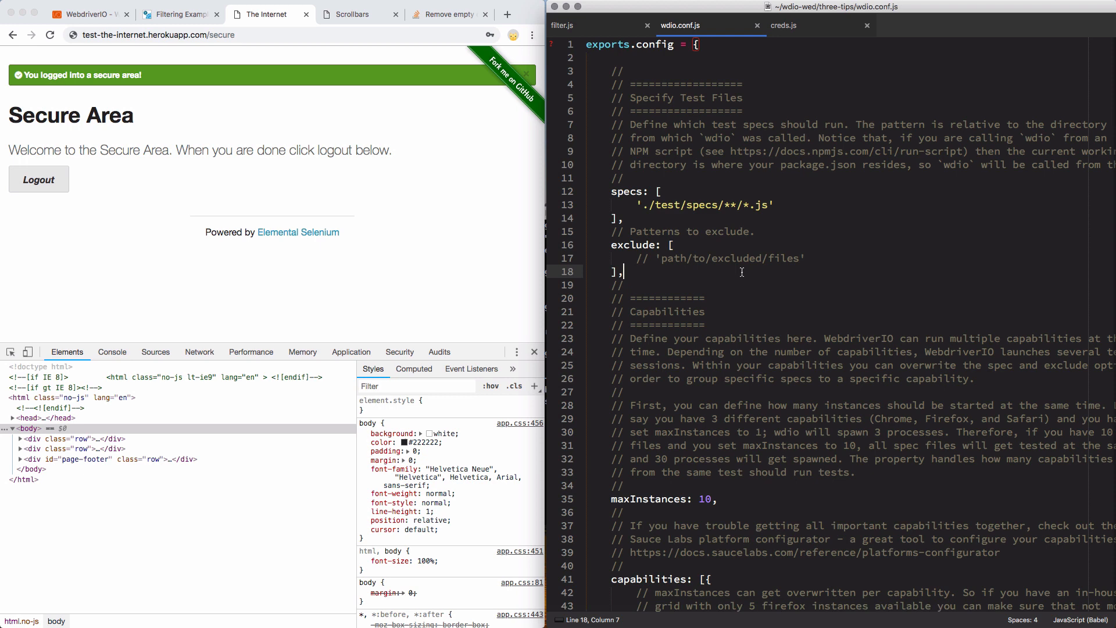
# Reduce the hard-coded baseUrl entry in wdio.conf.js to shorthand 'baseUrl' and add top blank lines
pyautogui.scroll(-3)
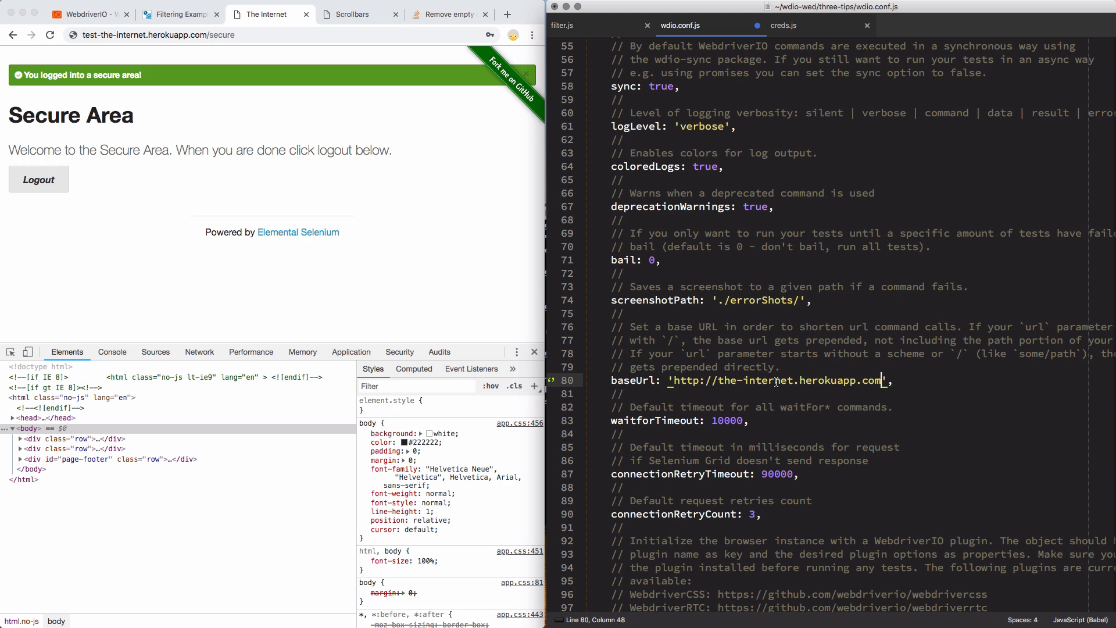
pyautogui.write('http://localhost')
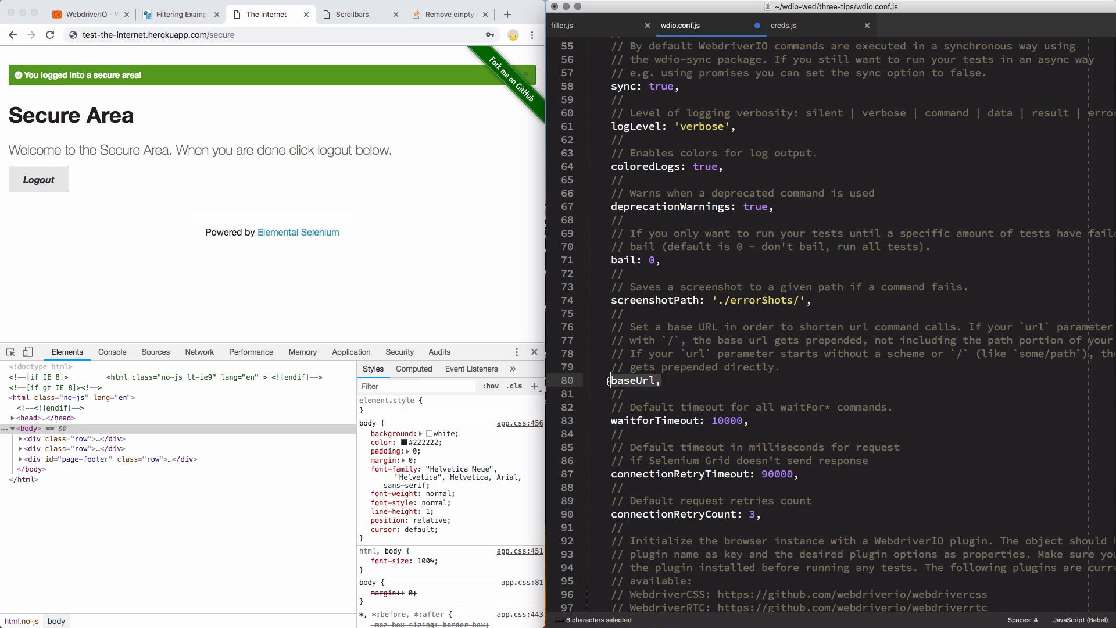
pyautogui.click(661, 380)
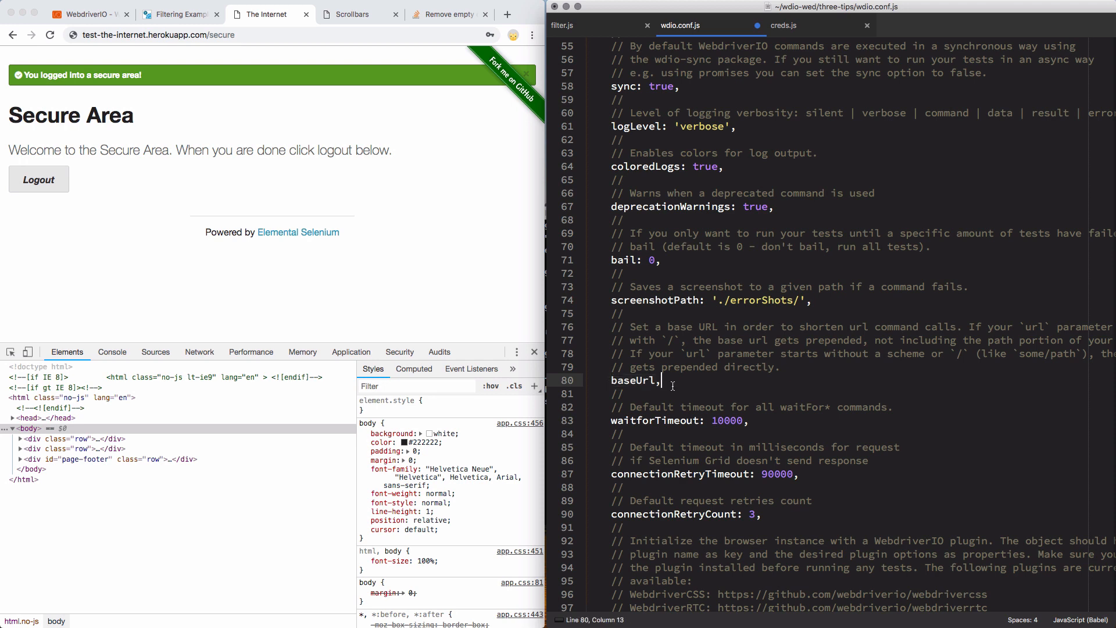
pyautogui.doubleClick(632, 380)
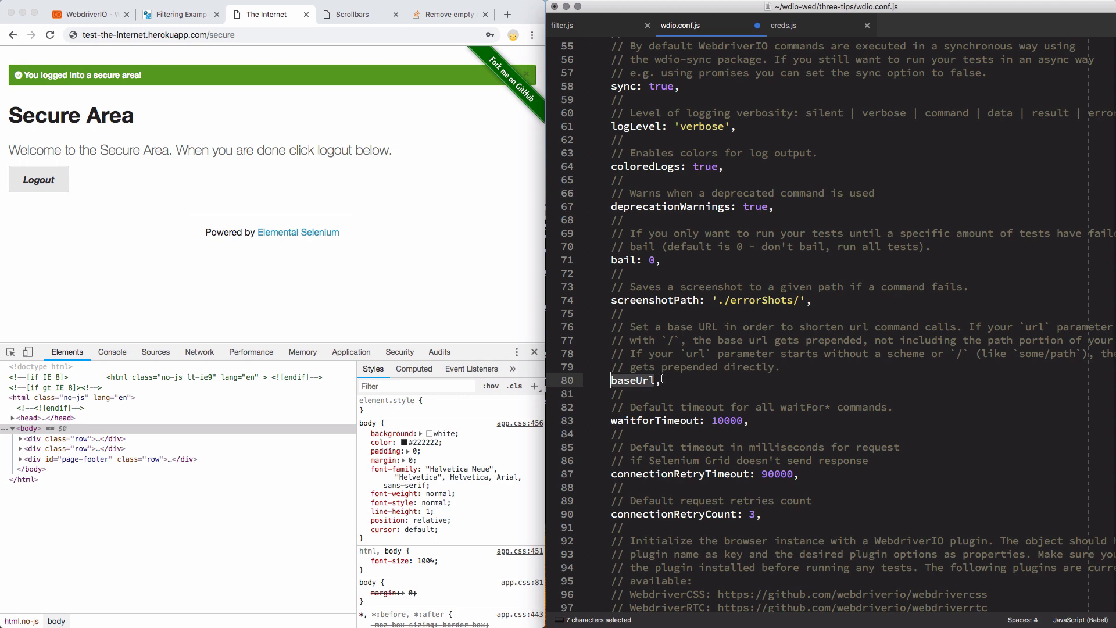
pyautogui.click(669, 380)
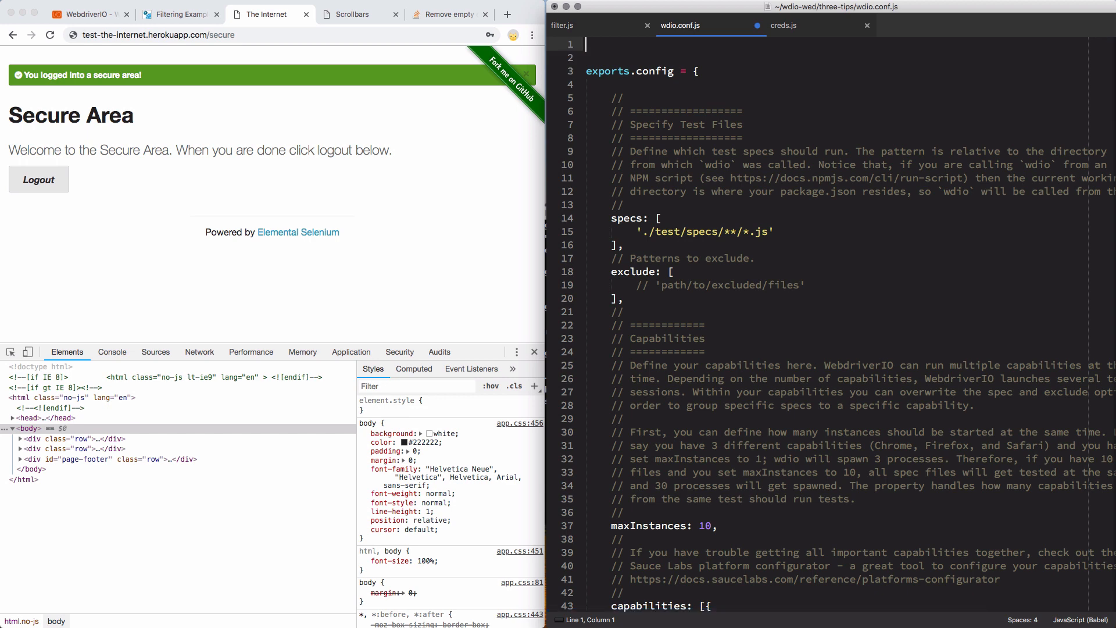
pyautogui.write('let baseUrl')
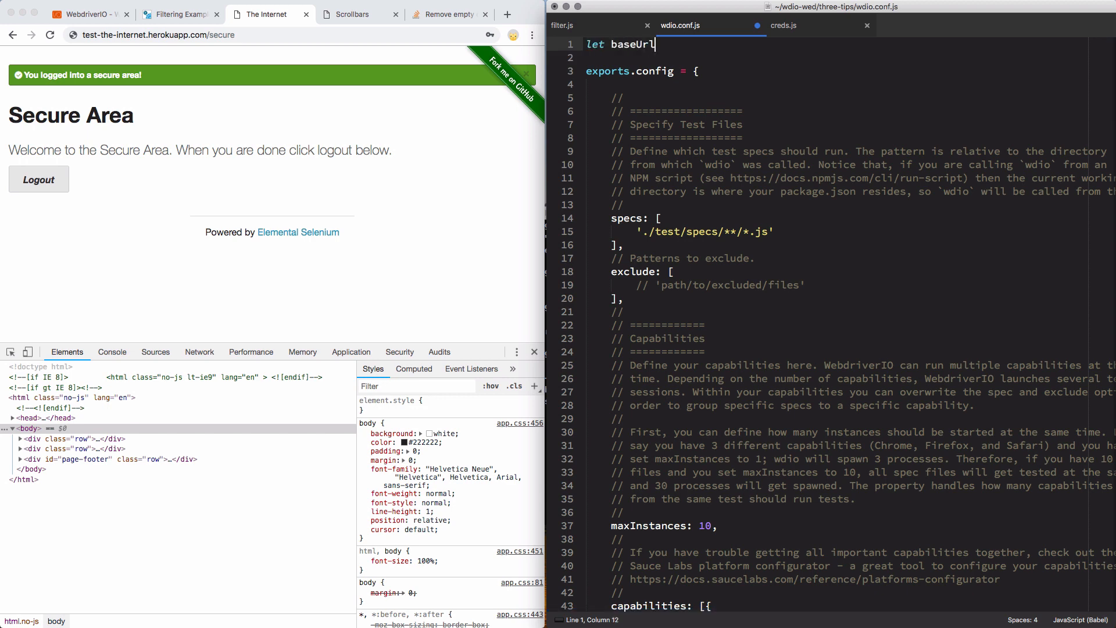
pyautogui.write('=')
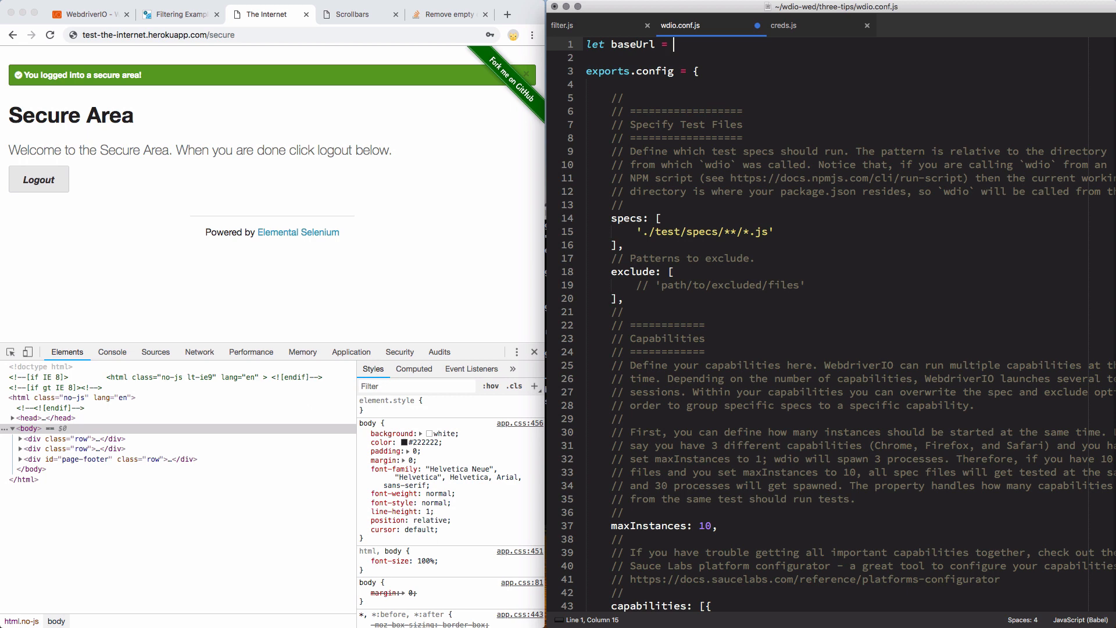
pyautogui.write("'http://the-internet.herokuapp.com'")
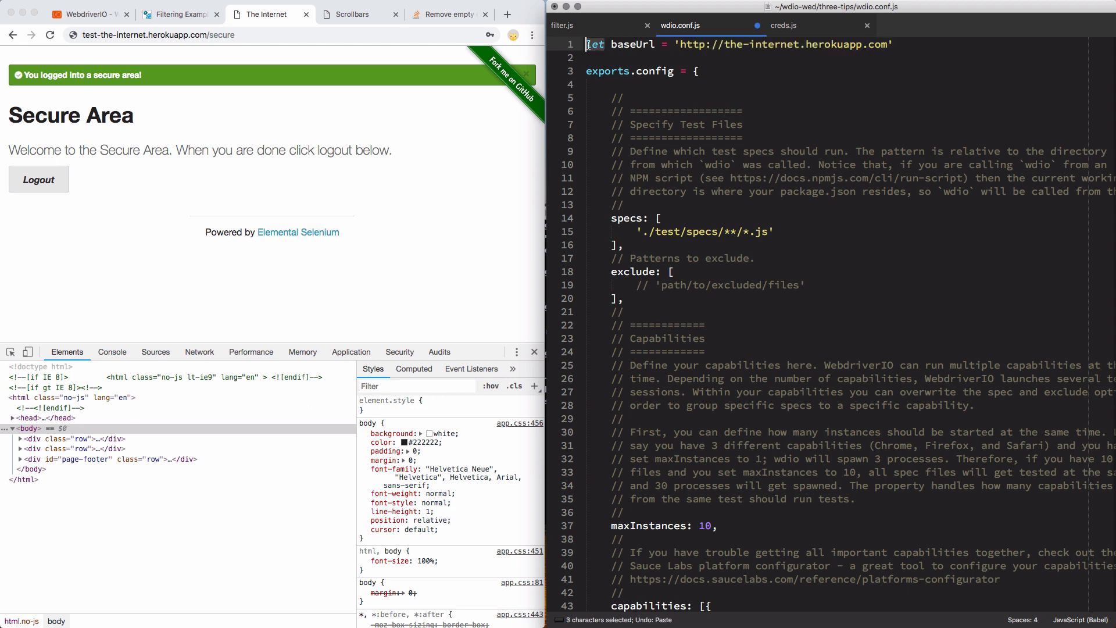
pyautogui.click(650, 45)
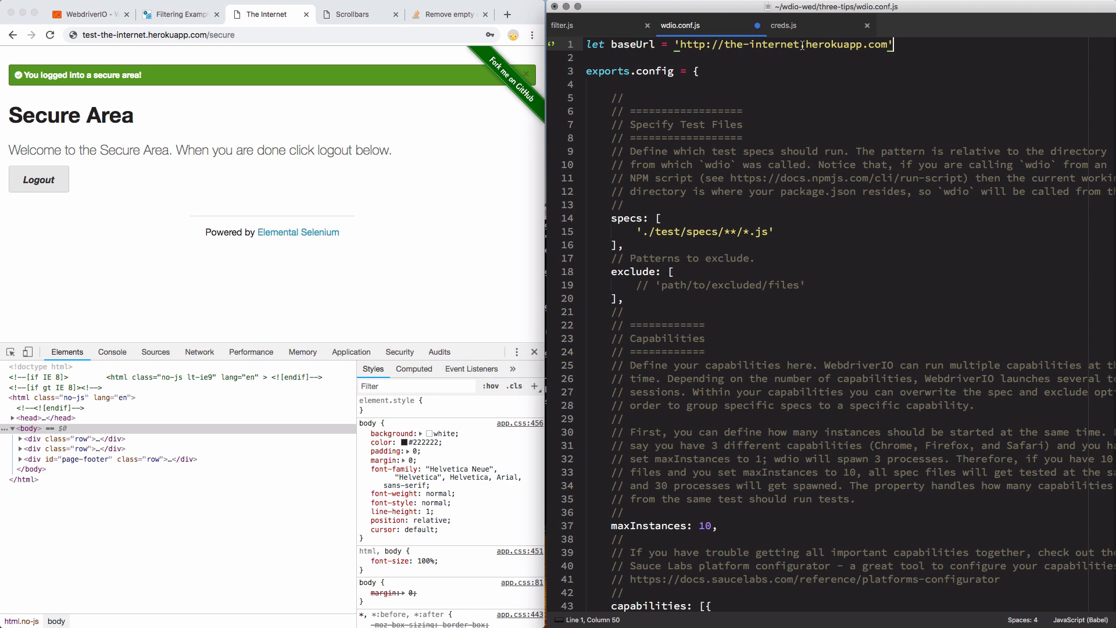
pyautogui.moveTo(808, 64)
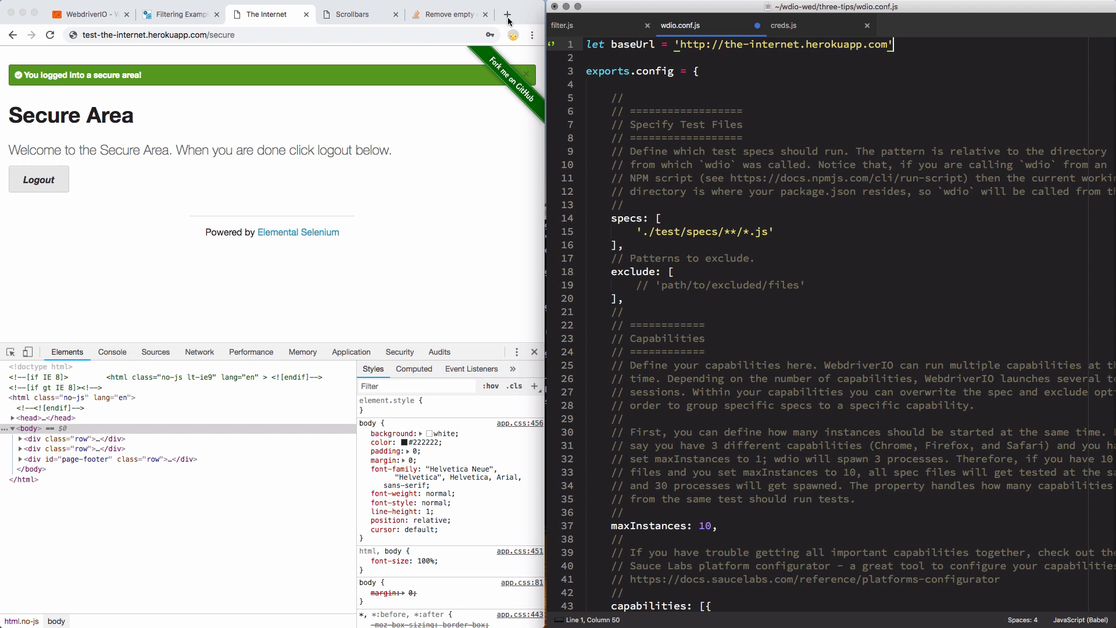
pyautogui.click(507, 14)
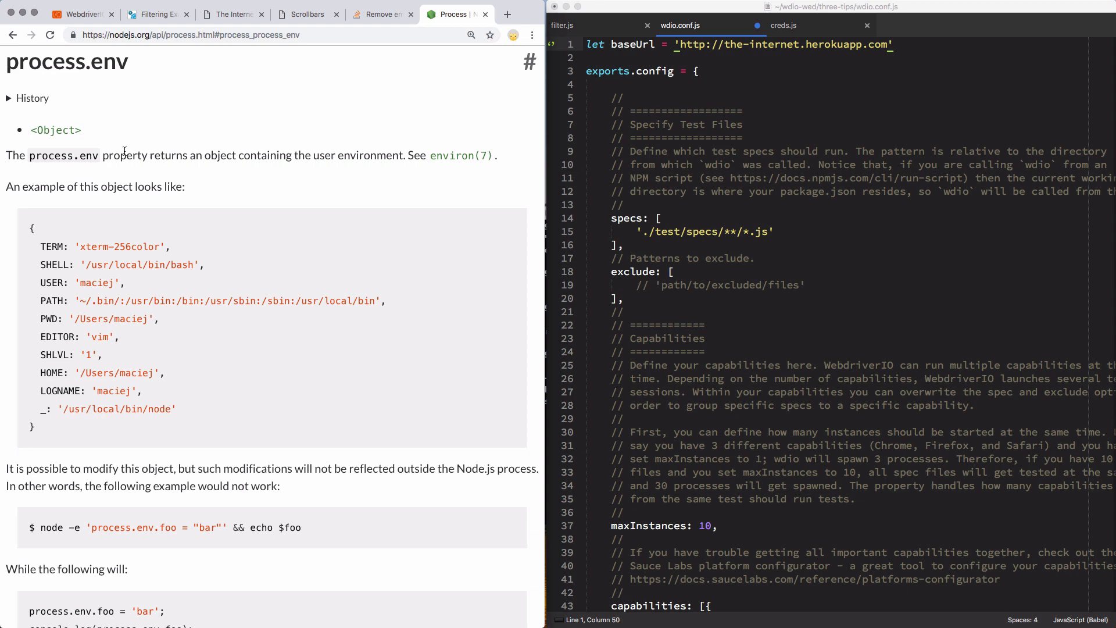
pyautogui.moveTo(311, 161)
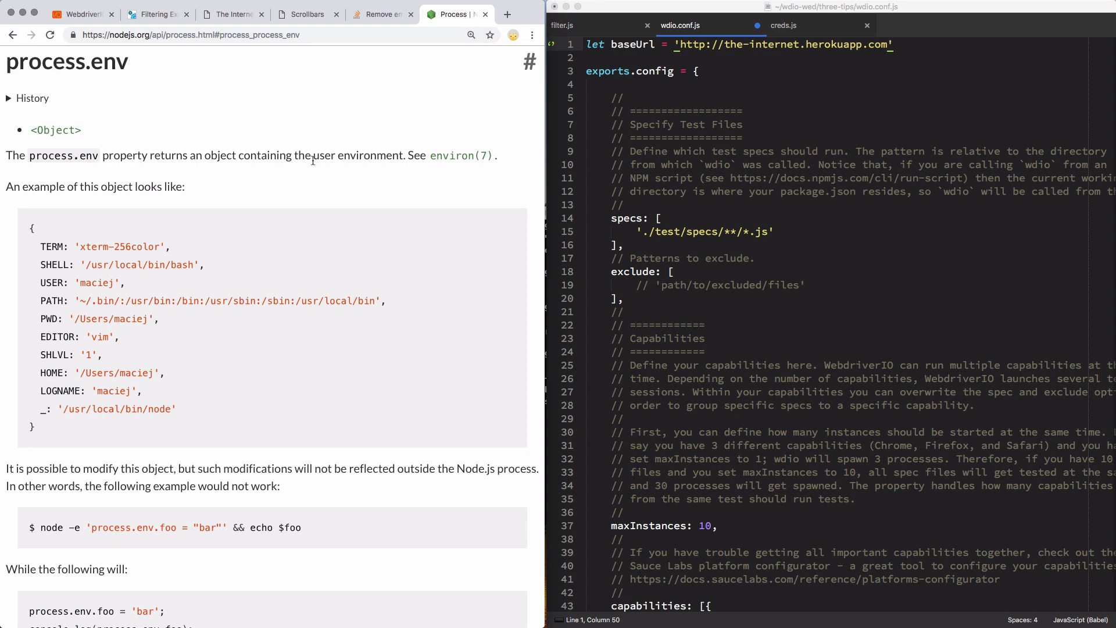
pyautogui.moveTo(384, 158)
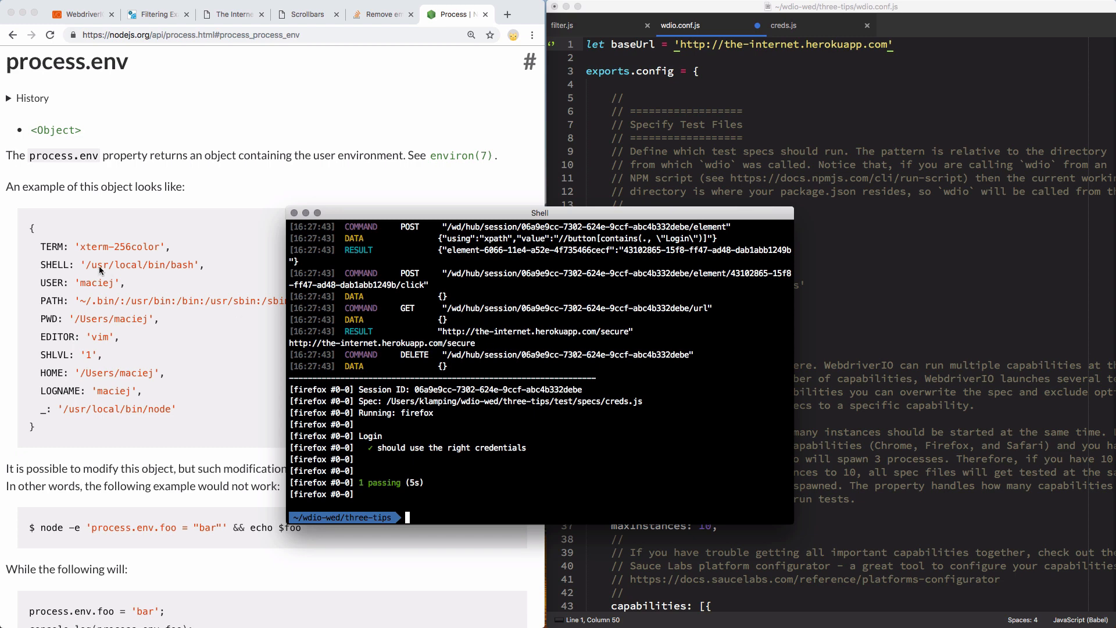
# Run echo $SHELL in the shell, which reports /bin/zsh
pyautogui.write('echo')
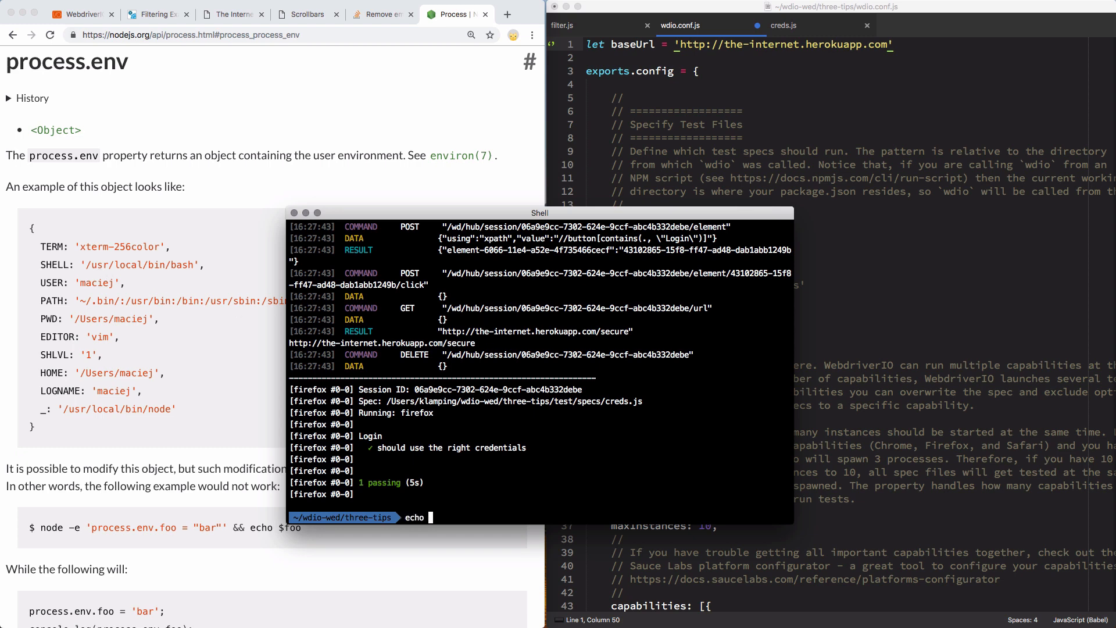
pyautogui.write('$SHELL')
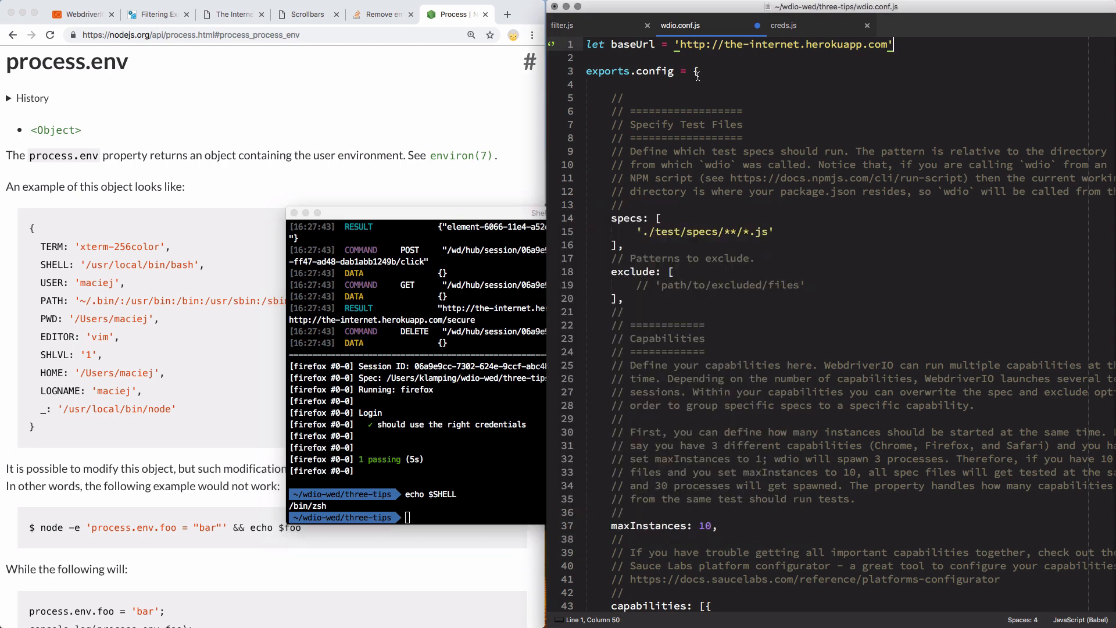
# Add console.log(process.env.USE_PROD) below the baseUrl declaration in wdio.conf.js
pyautogui.write('console')
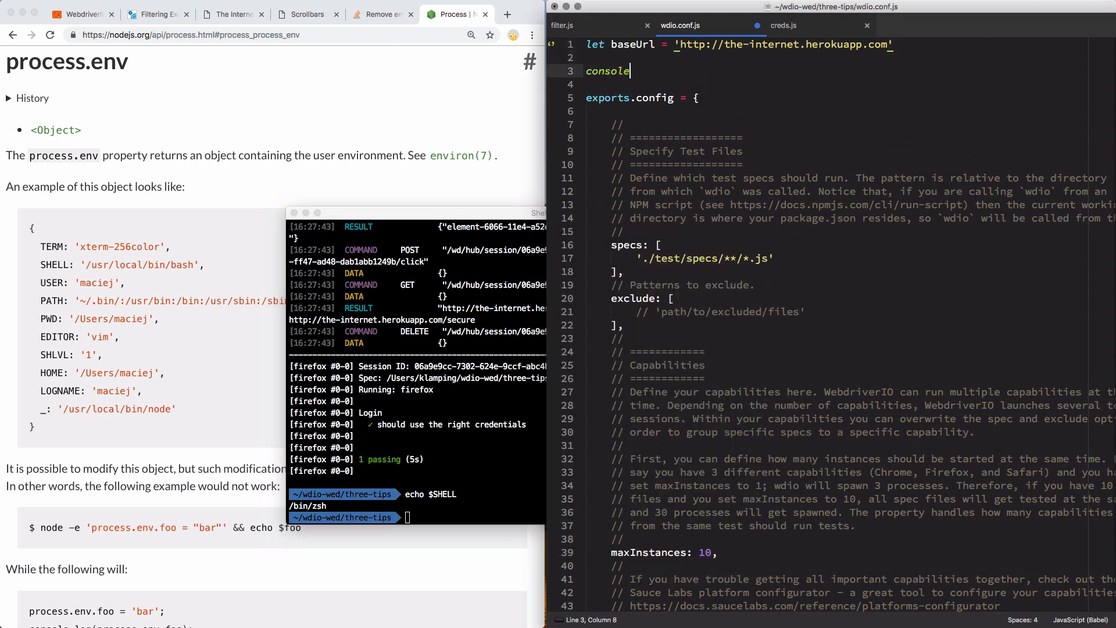
pyautogui.write('.log(procees.env.SHELL')
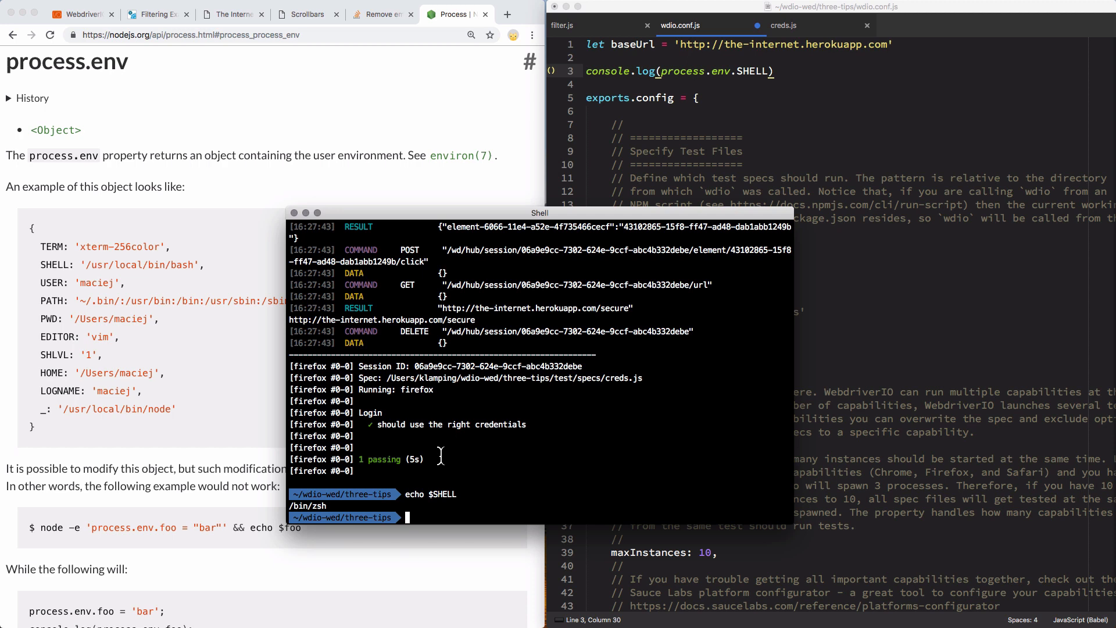
pyautogui.moveTo(764, 96)
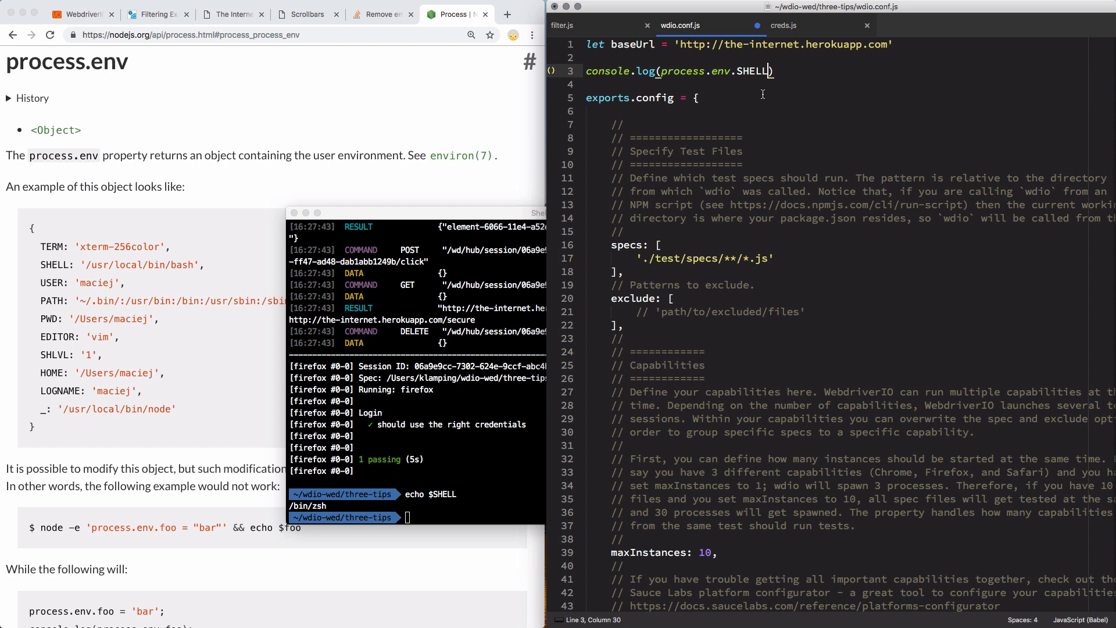
pyautogui.write('USE_PROD')
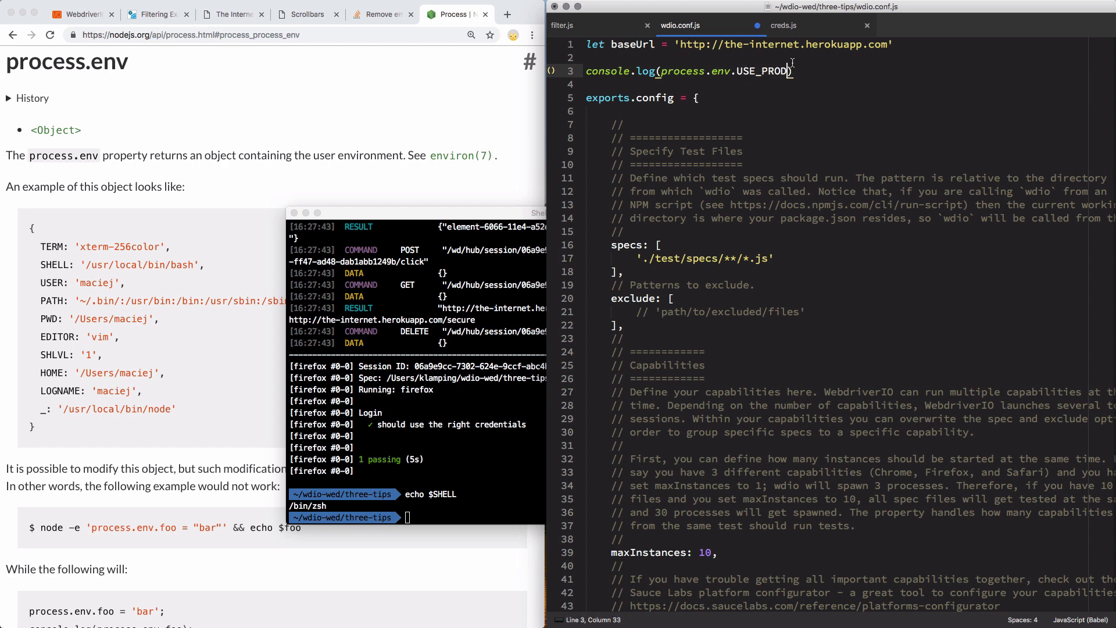
pyautogui.moveTo(399, 494)
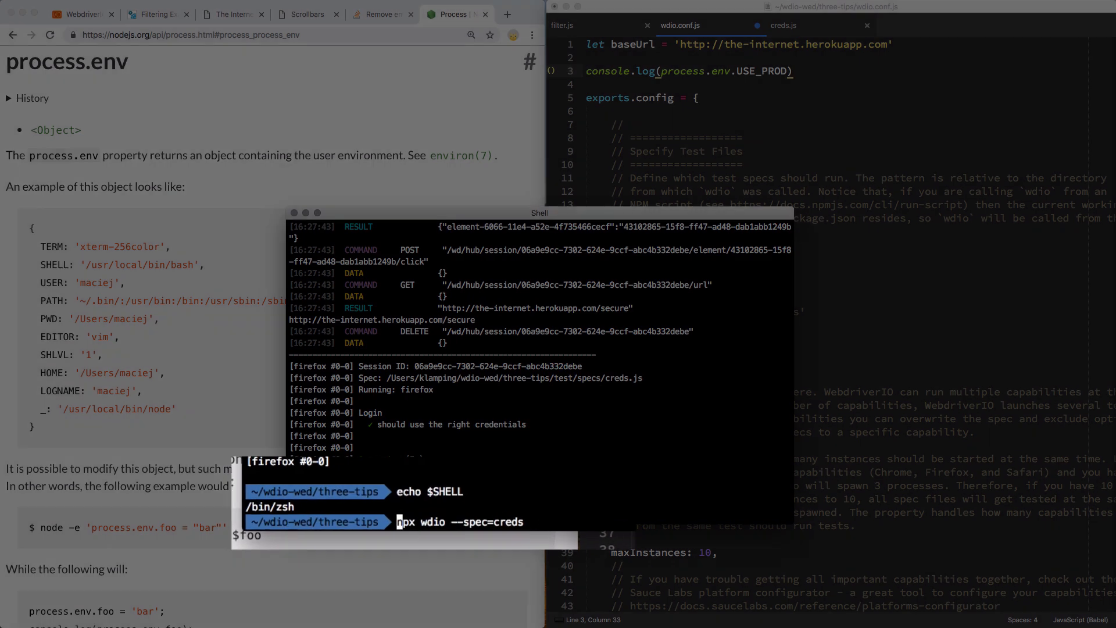
# Prefix the npx wdio --spec=creds command with USE_PROD=true
pyautogui.write('USE_PROD=true')
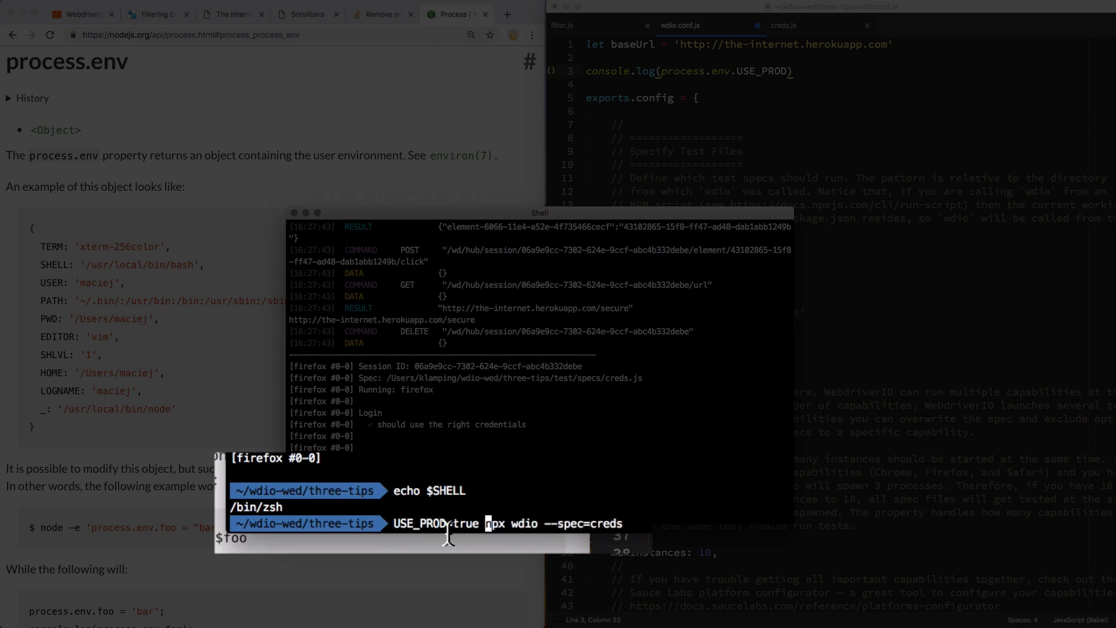
pyautogui.moveTo(619, 526)
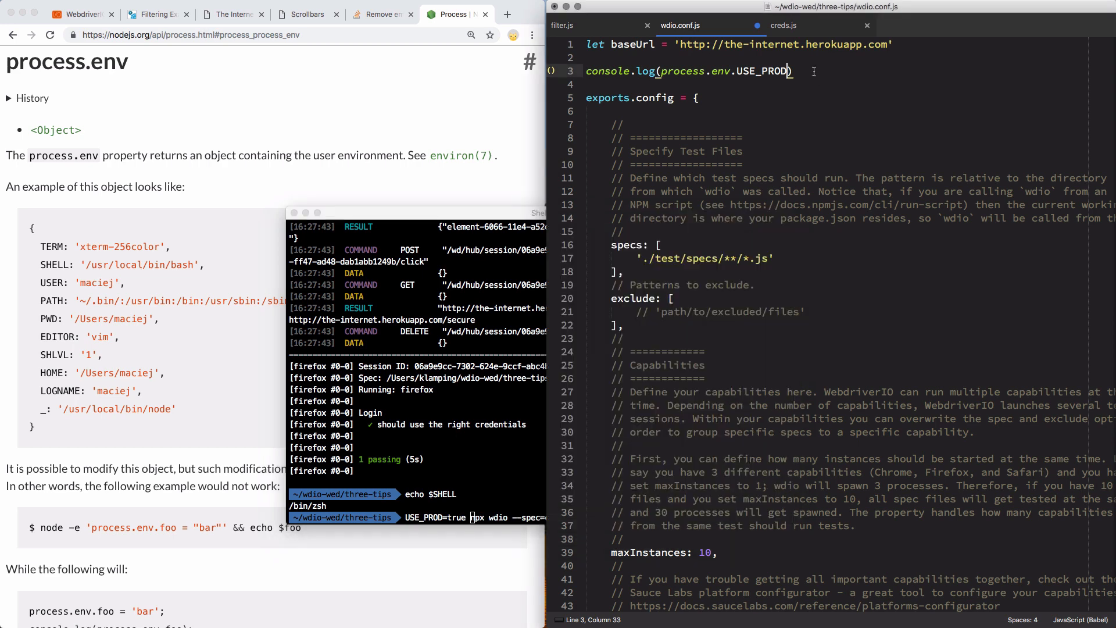
# Replace the USE_PROD log with an if (USE_PROD !== 'true') block setting baseUrl to the-test-internet
pyautogui.press('cmd+x')
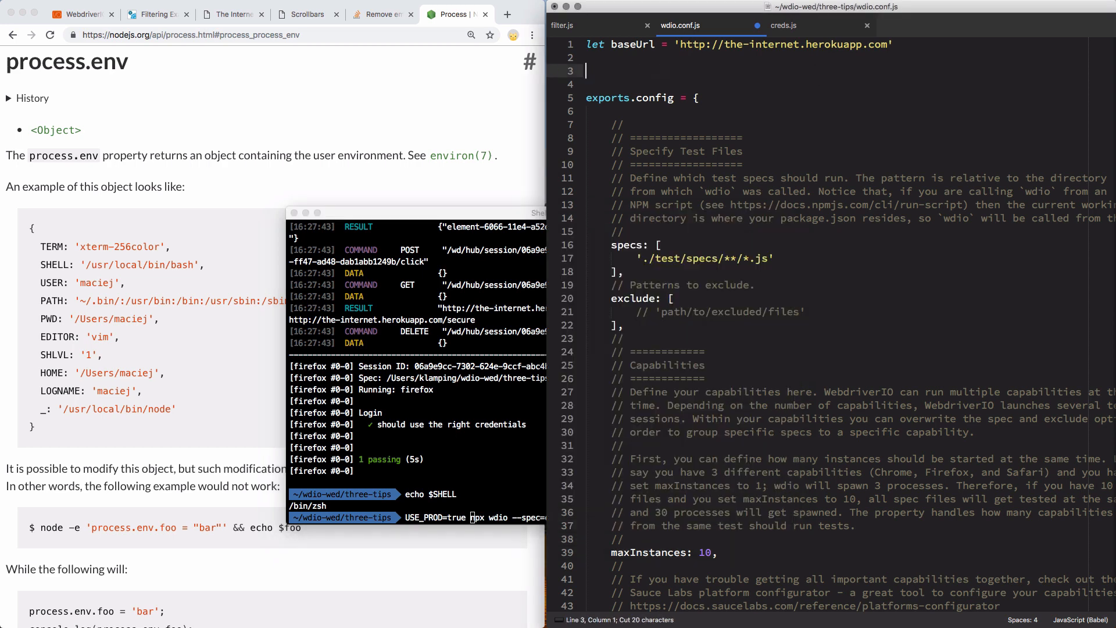
pyautogui.write('if (process.env.USE_PROD)')
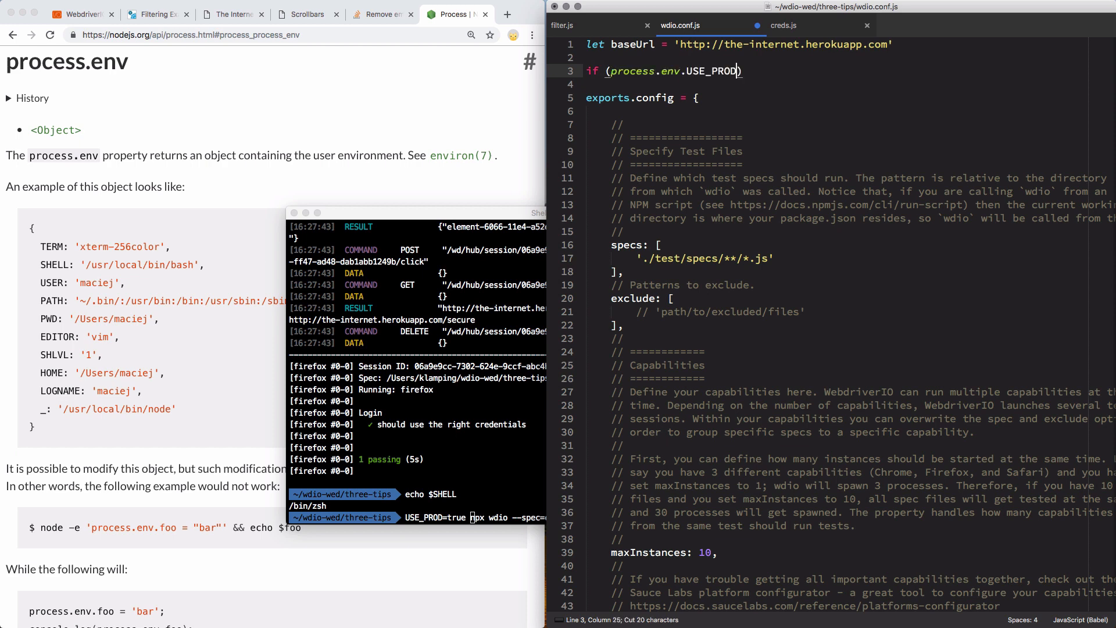
pyautogui.write('!==')
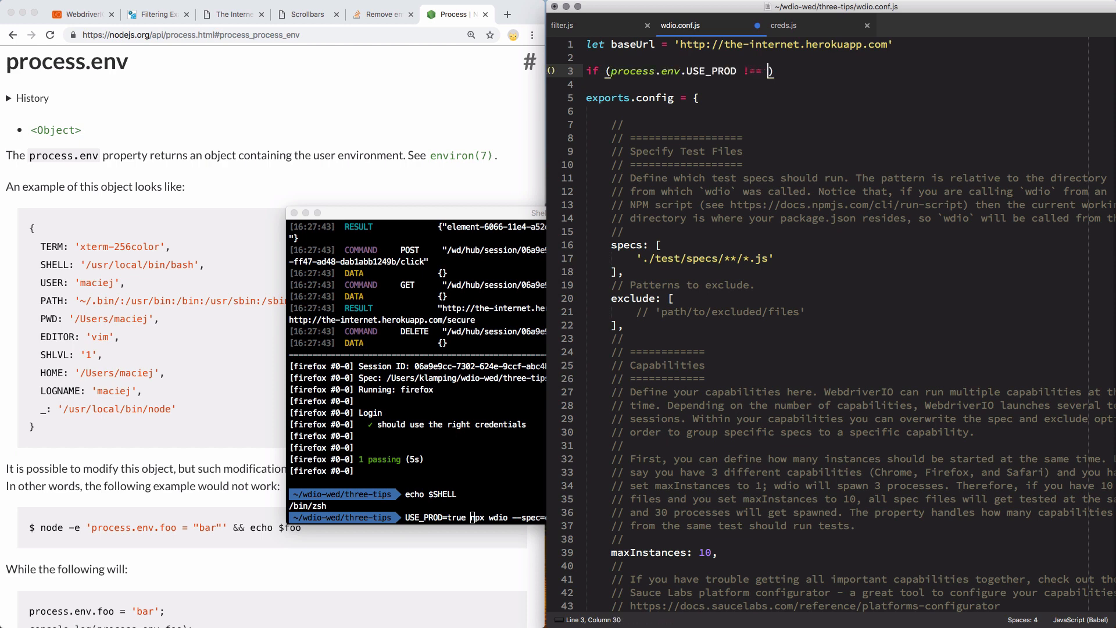
pyautogui.write("'true')")
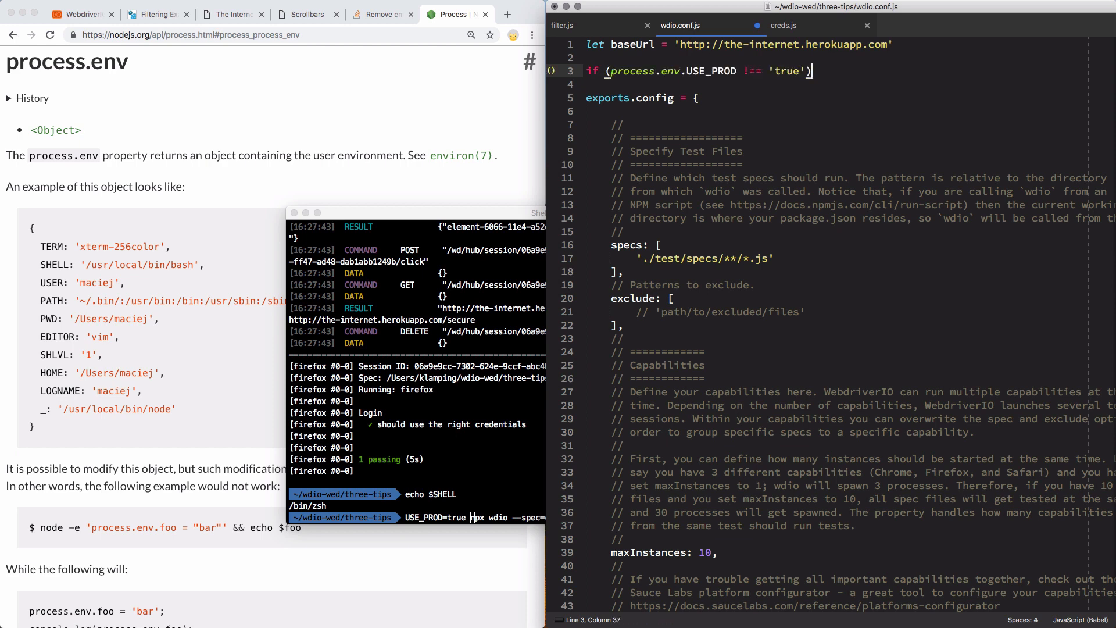
pyautogui.write('{ baseUrl =')
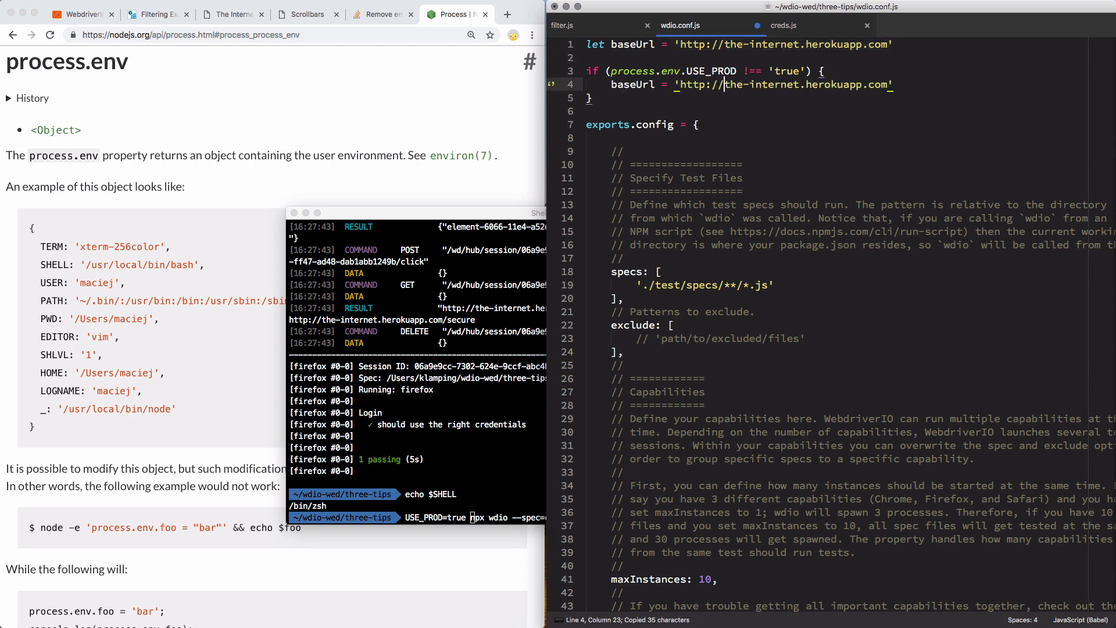
pyautogui.write('test-')
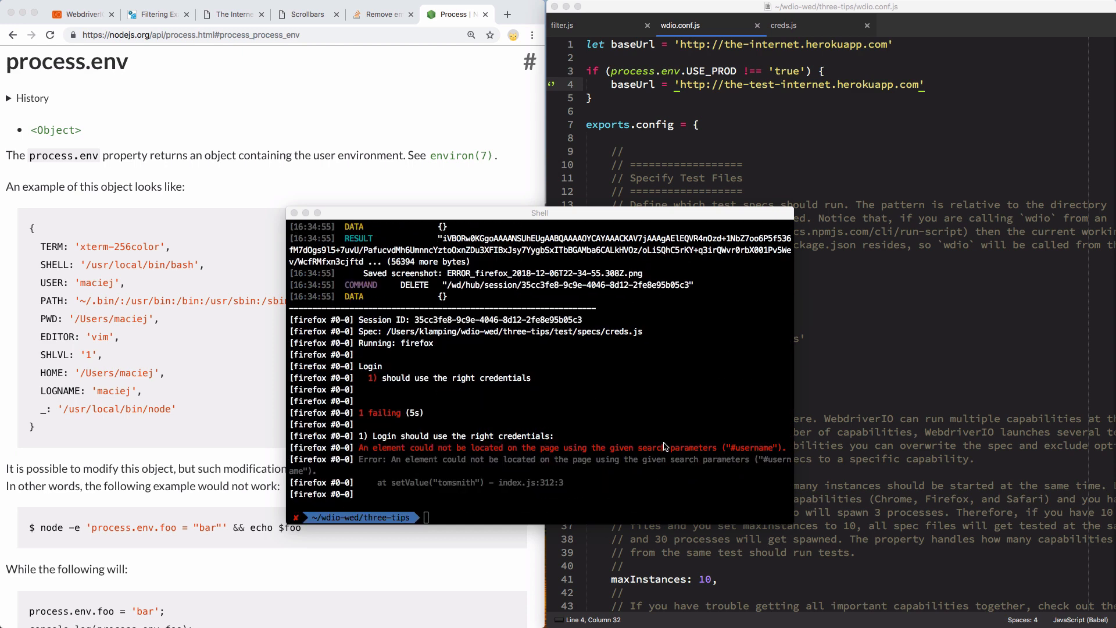
# Run npx wdio --spec=creds twice, the second time with USE_PROD=true, until 1 passing
pyautogui.write('npx wdio --spec=creds')
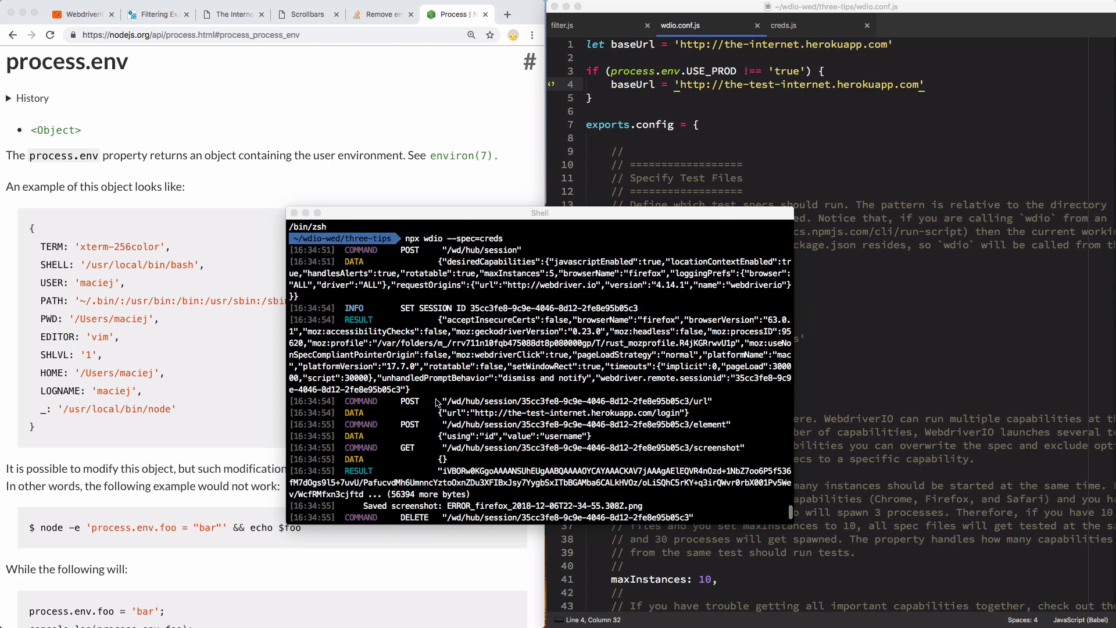
pyautogui.moveTo(517, 421)
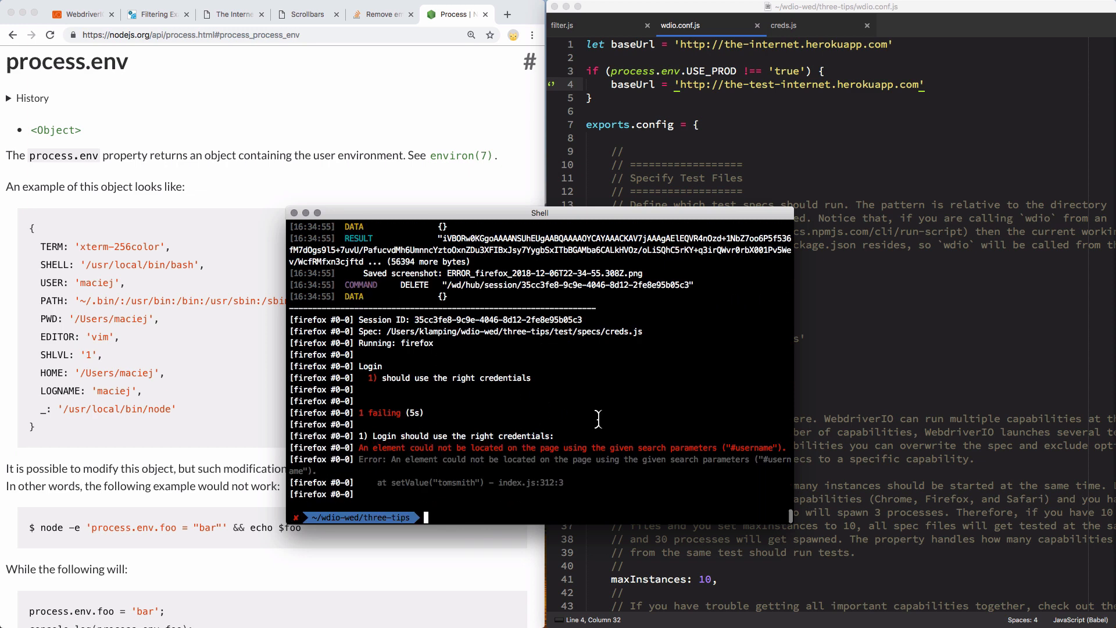
pyautogui.moveTo(513, 393)
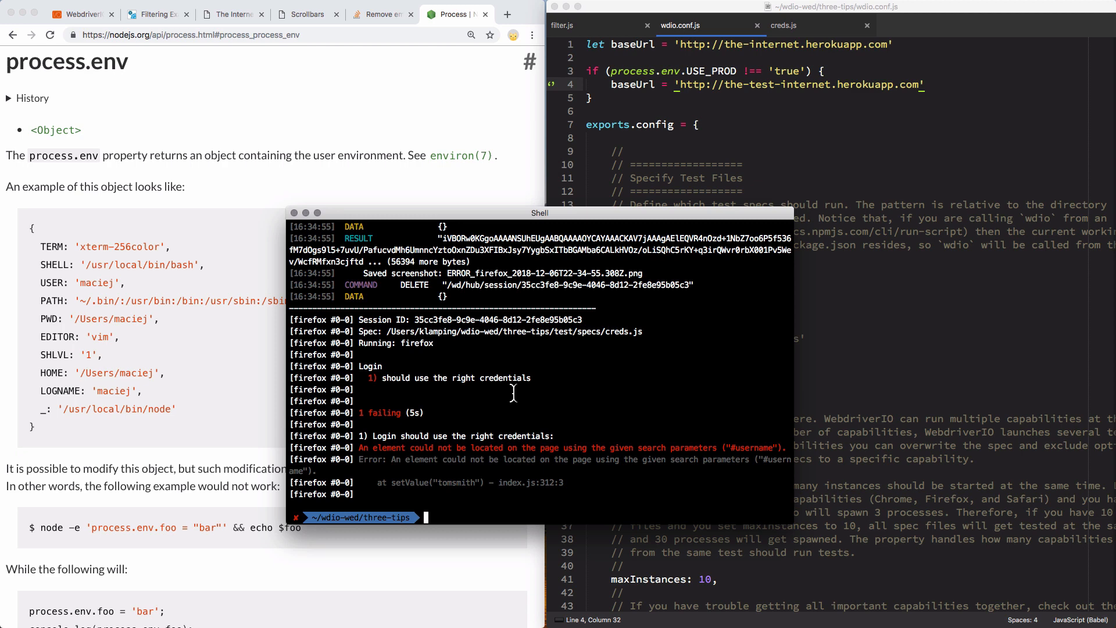
pyautogui.write('npx wdio --spec=creds')
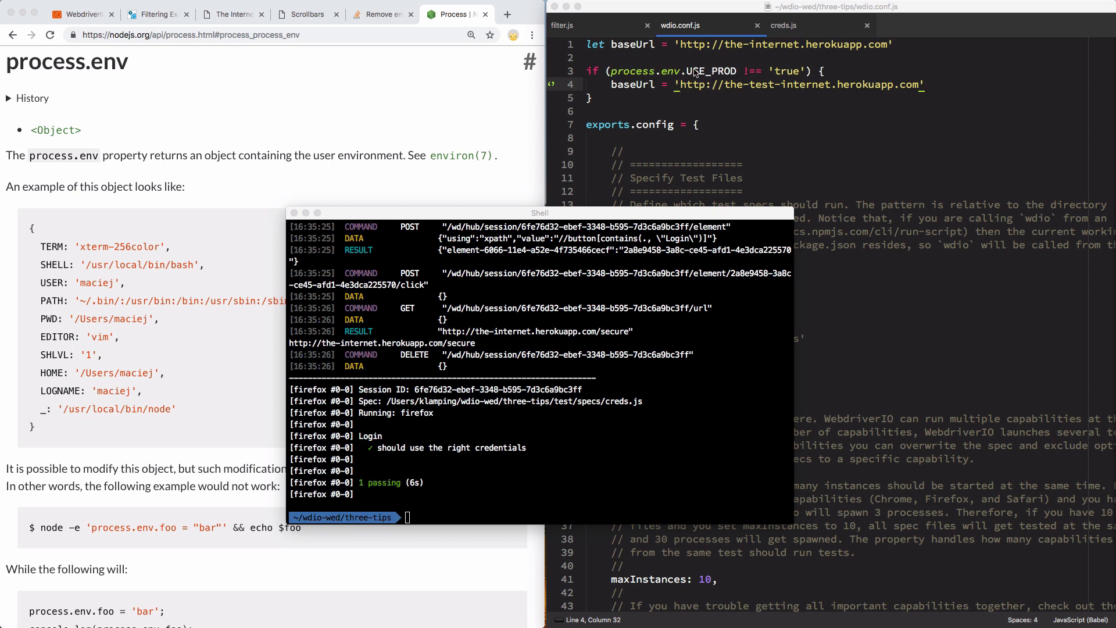
pyautogui.moveTo(720, 93)
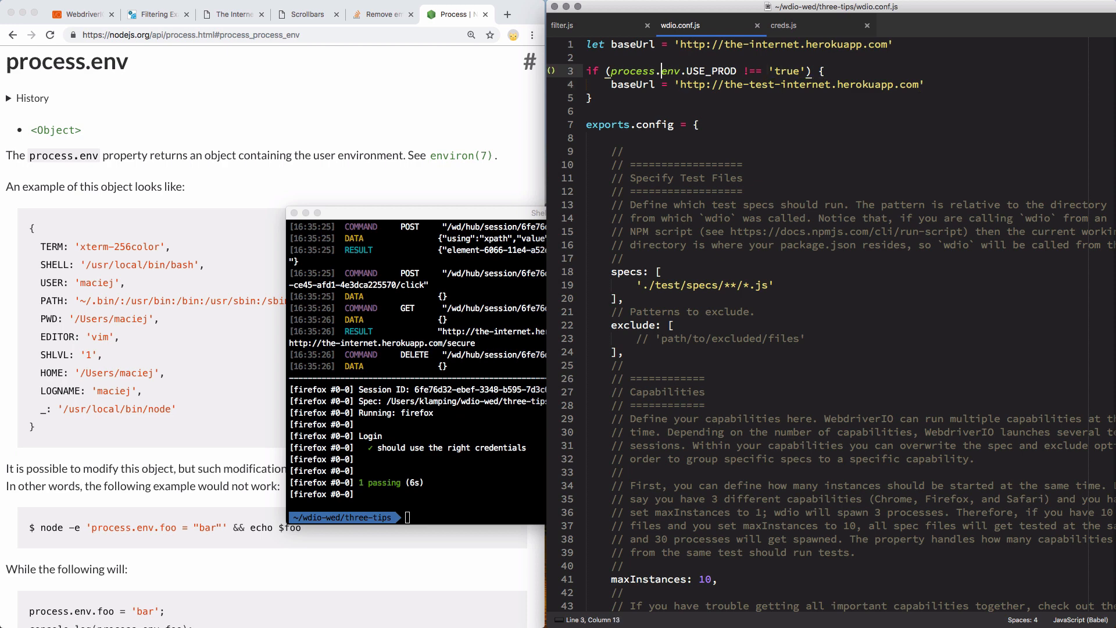
# Turn the if block into a single USE_PROD ternary choosing the production or test baseUrl
pyautogui.press('cmd+x')
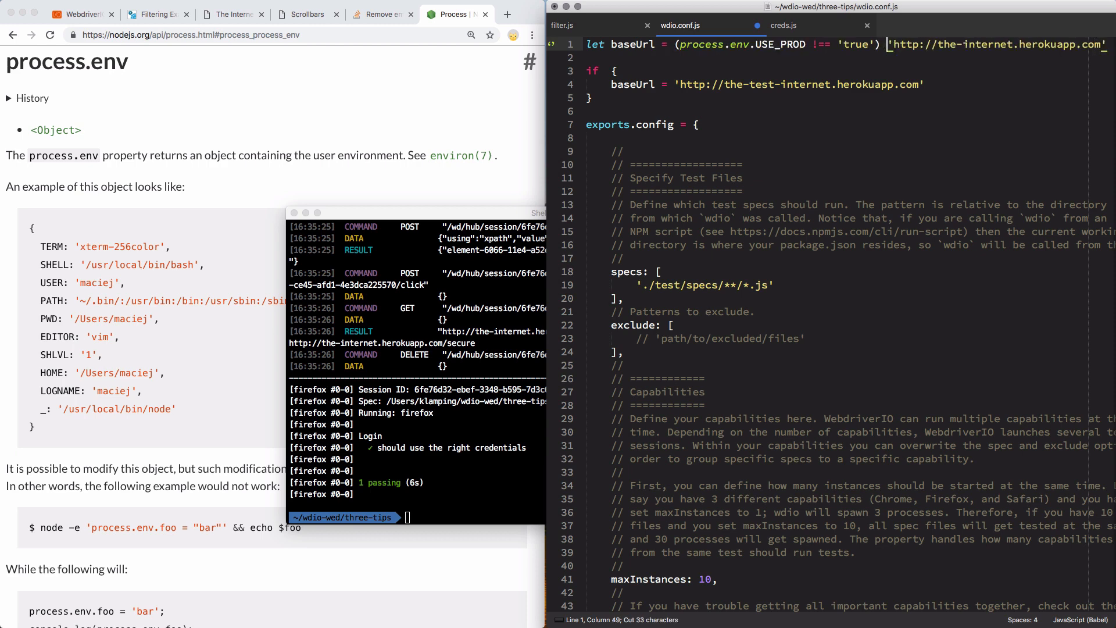
pyautogui.write('?')
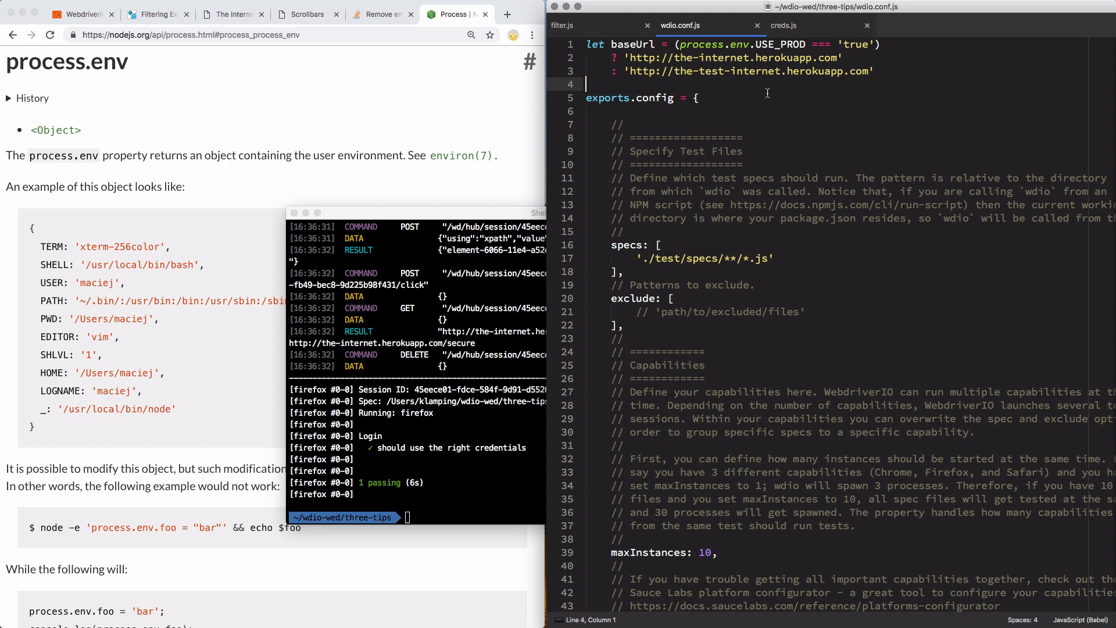
pyautogui.click(783, 25)
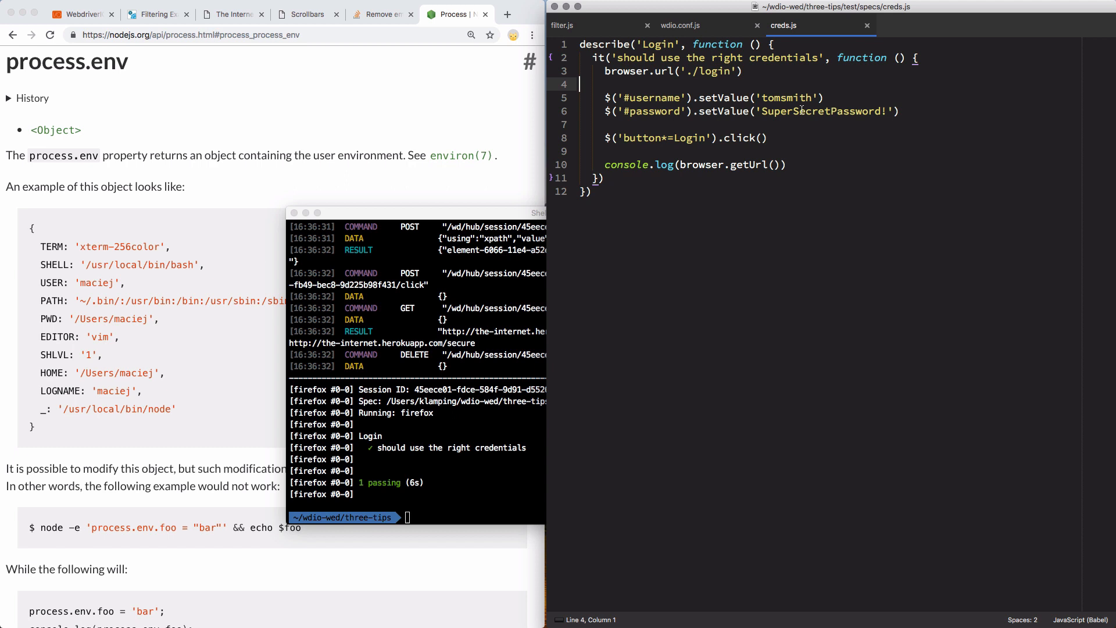
pyautogui.moveTo(579, 97)
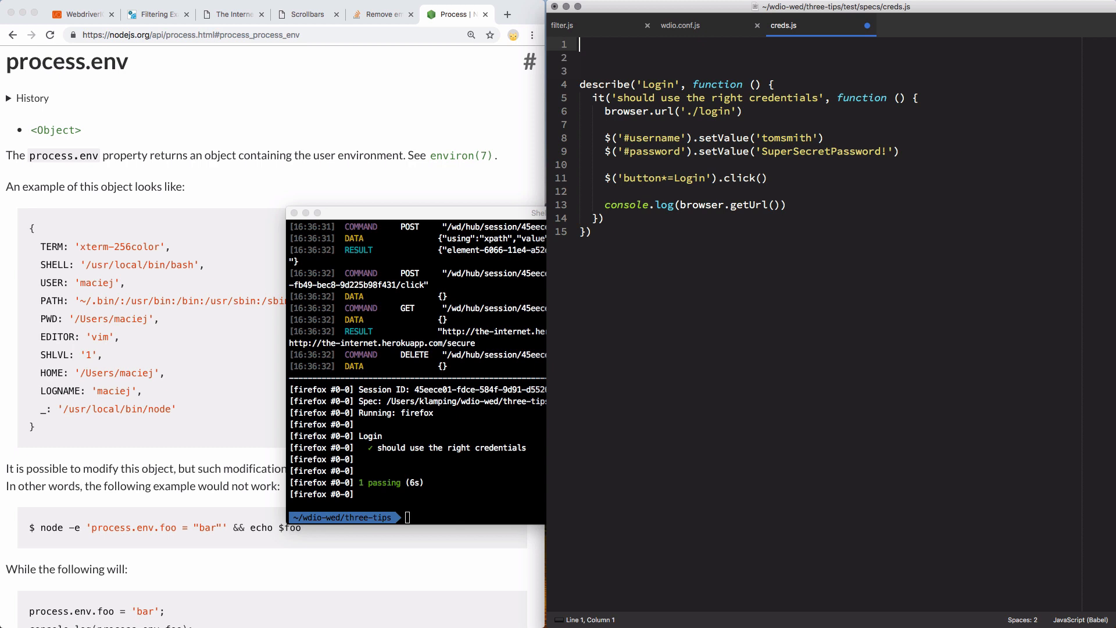
# Define a creds object with user 'tomsmith' and a password, and use creds.user and creds.password in the login fields
pyautogui.write('let creds')
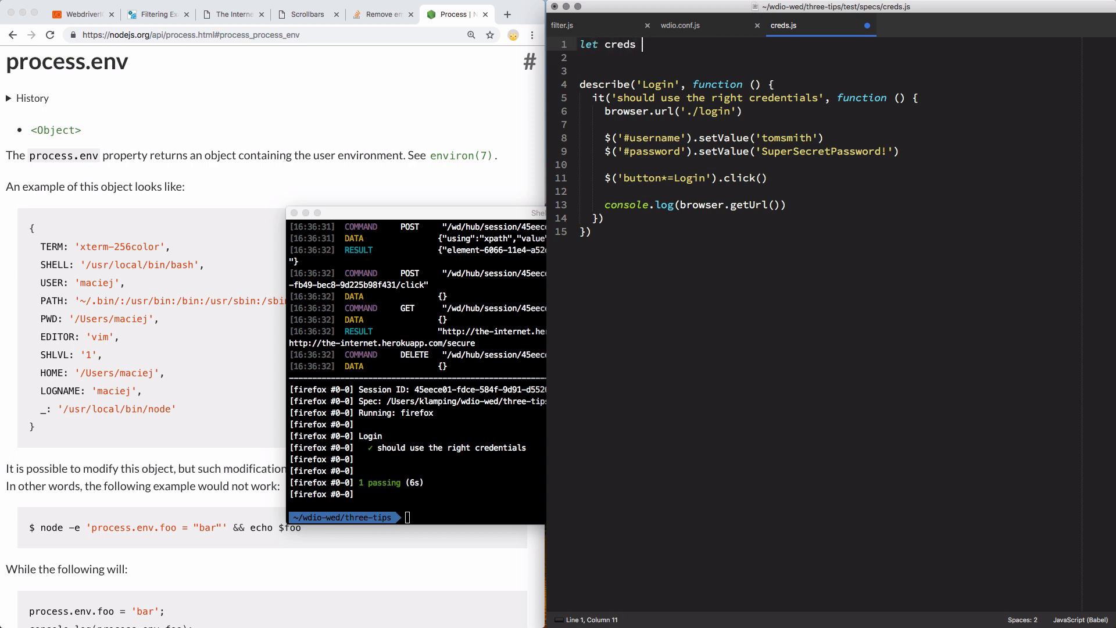
pyautogui.write('=')
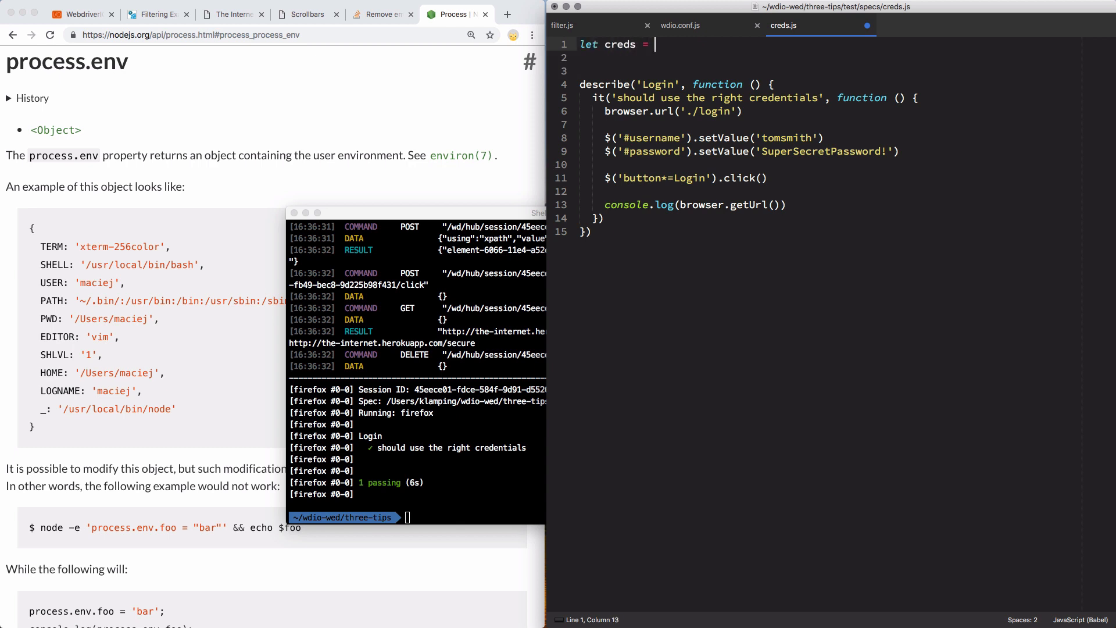
pyautogui.write('{')
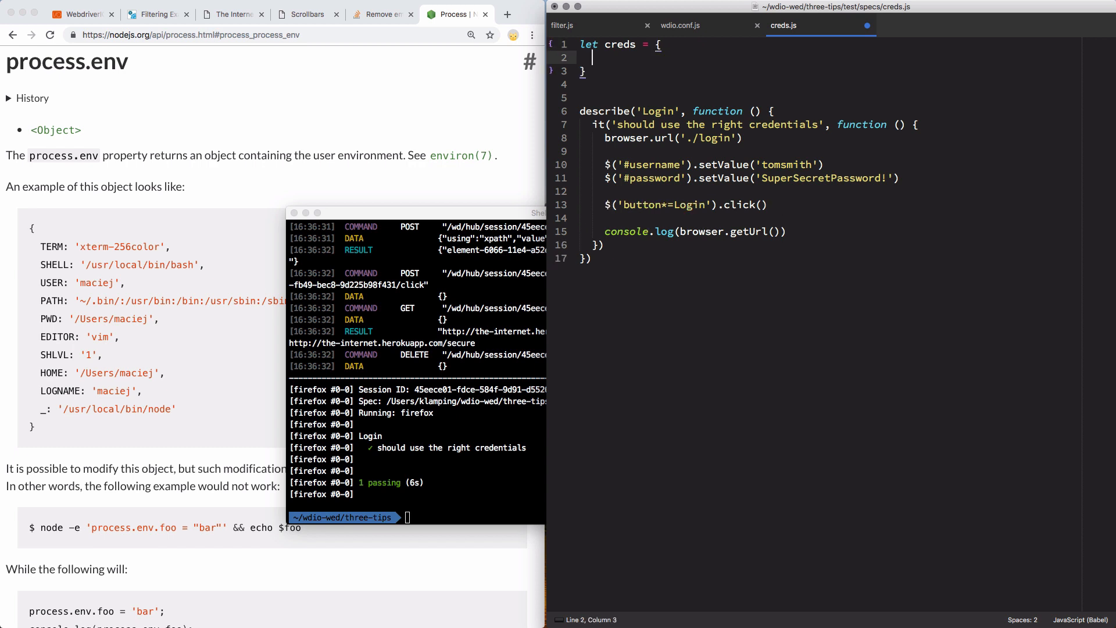
pyautogui.write('user:')
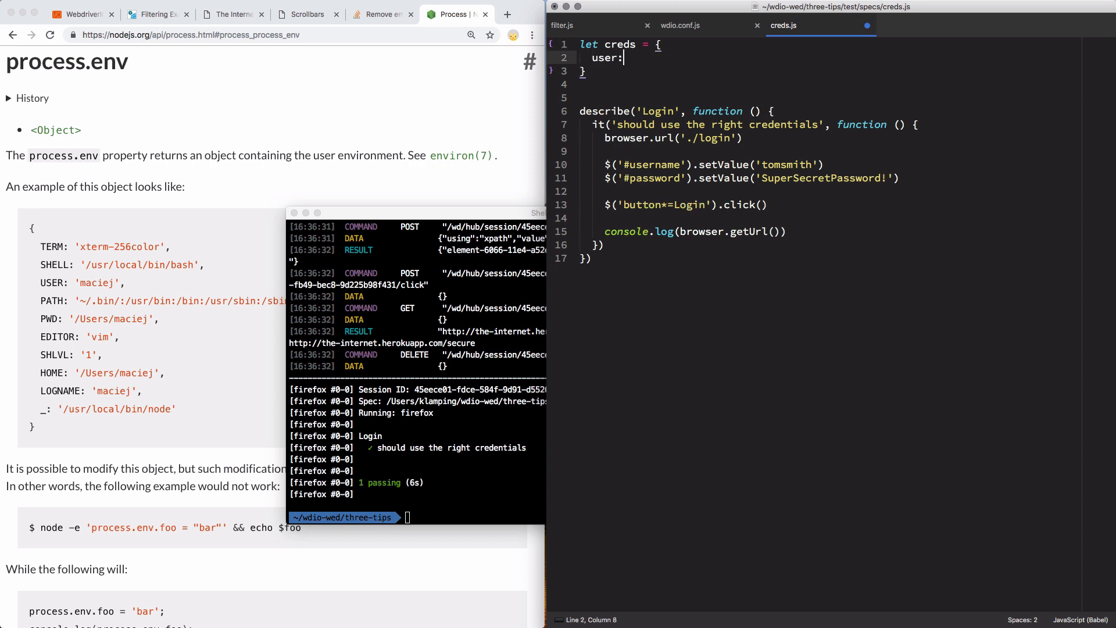
pyautogui.write("'tomsmith',")
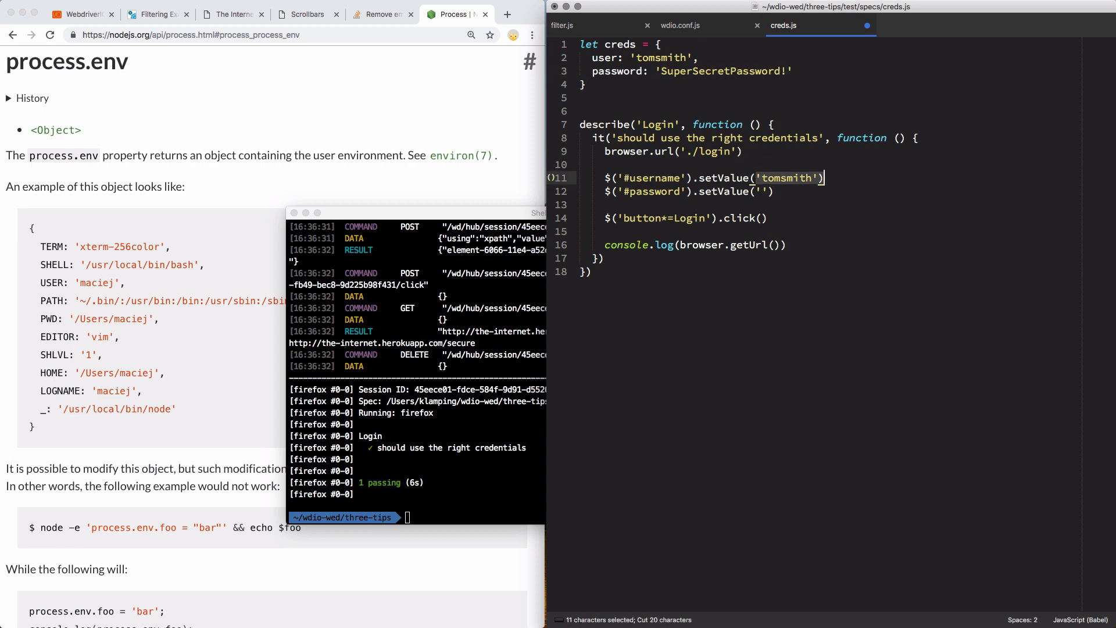
pyautogui.write('creds.password')
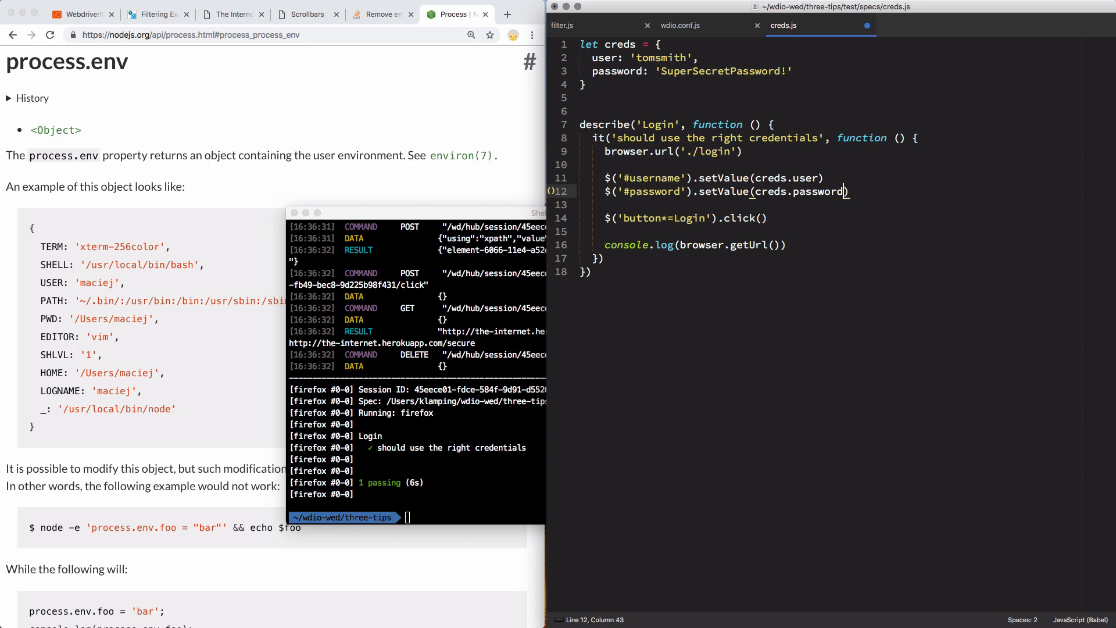
pyautogui.moveTo(725, 164)
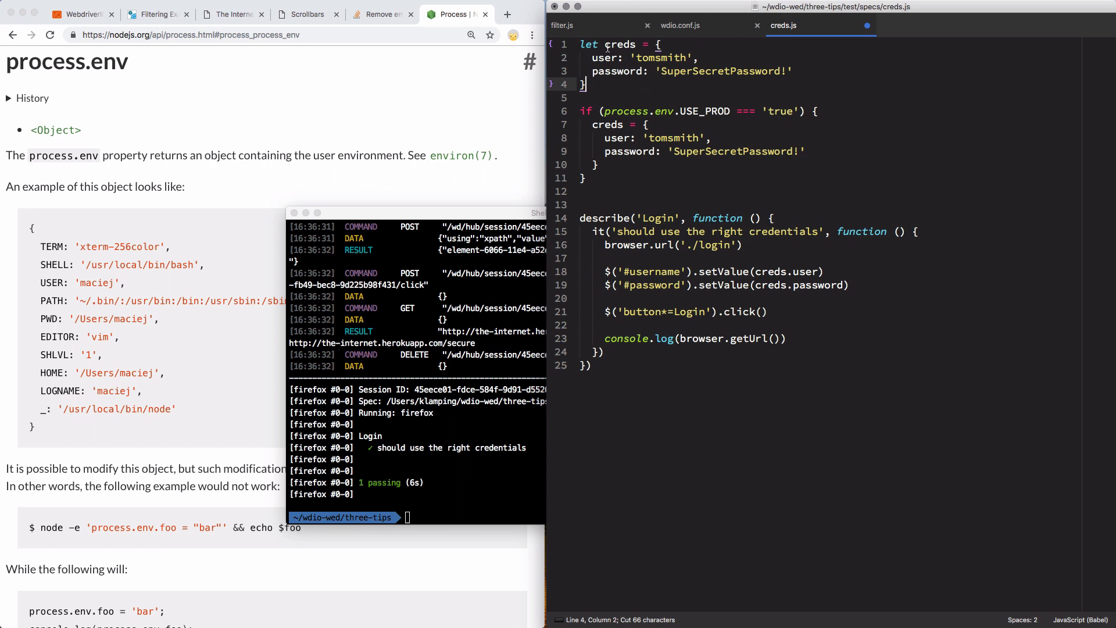
pyautogui.doubleClick(659, 57)
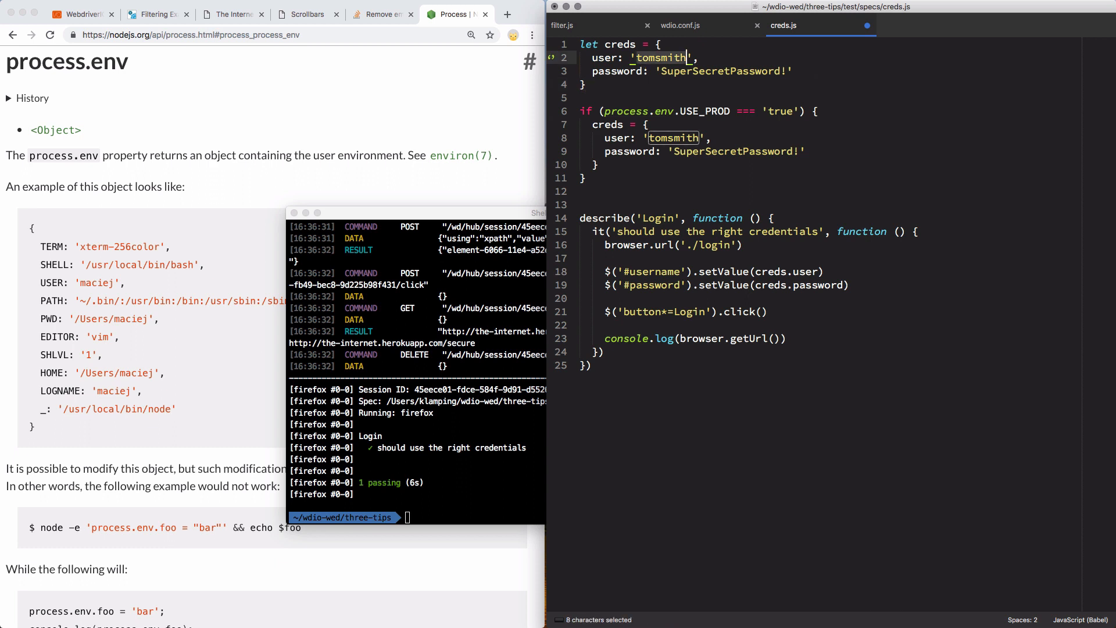
pyautogui.write('go')
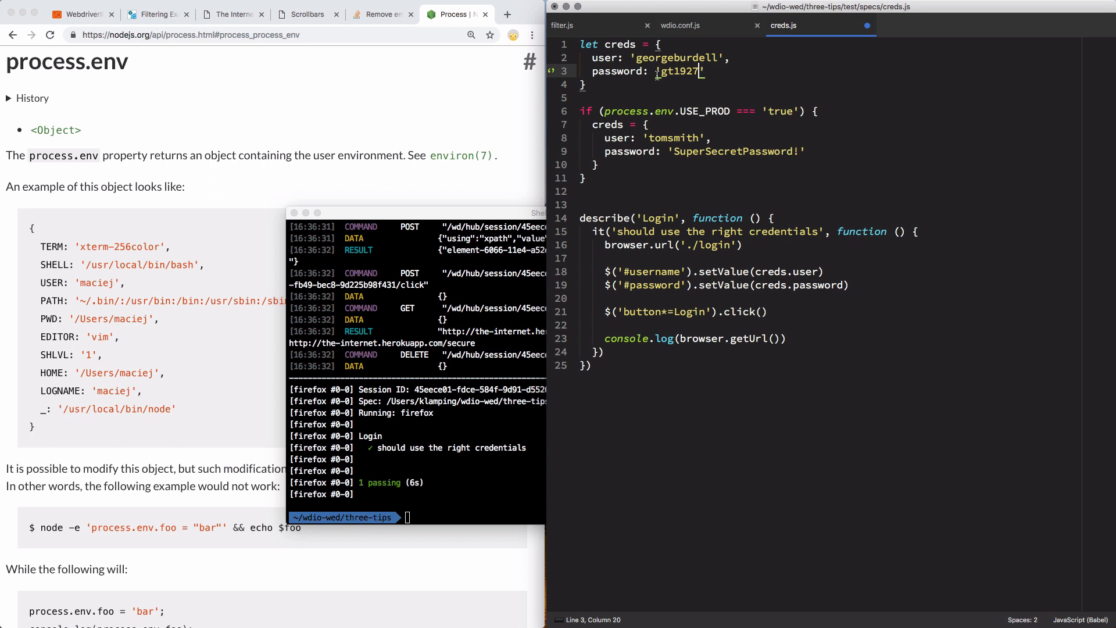
pyautogui.moveTo(719, 112)
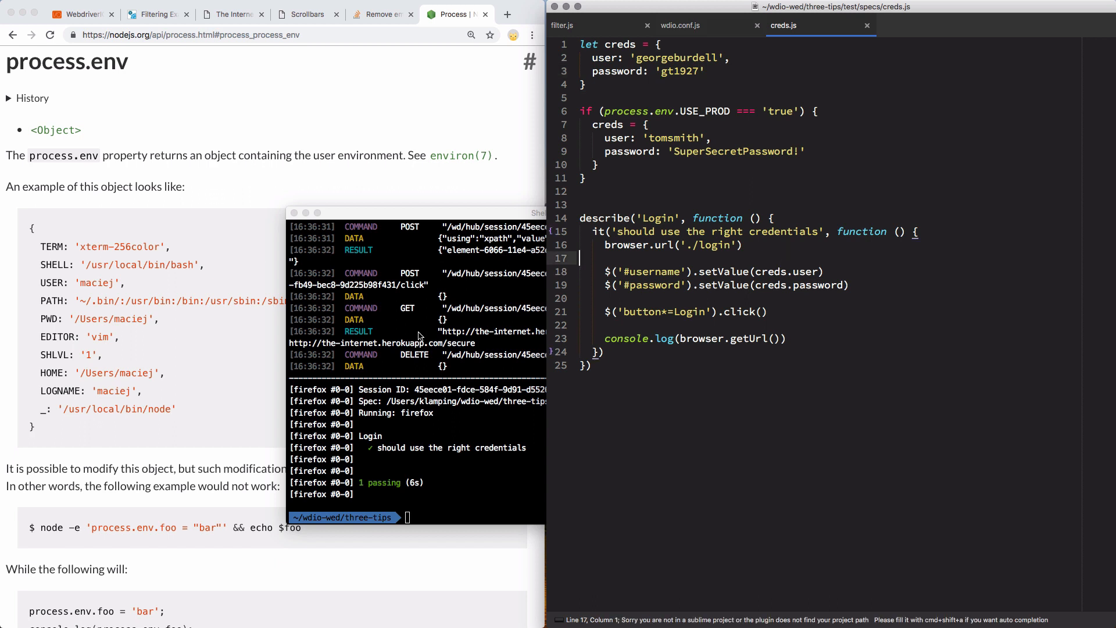
# Run USE_PROD=true npx wdio --spec=creds in Terminal
pyautogui.write('USE_PROD=true npx wdio --spec=creds')
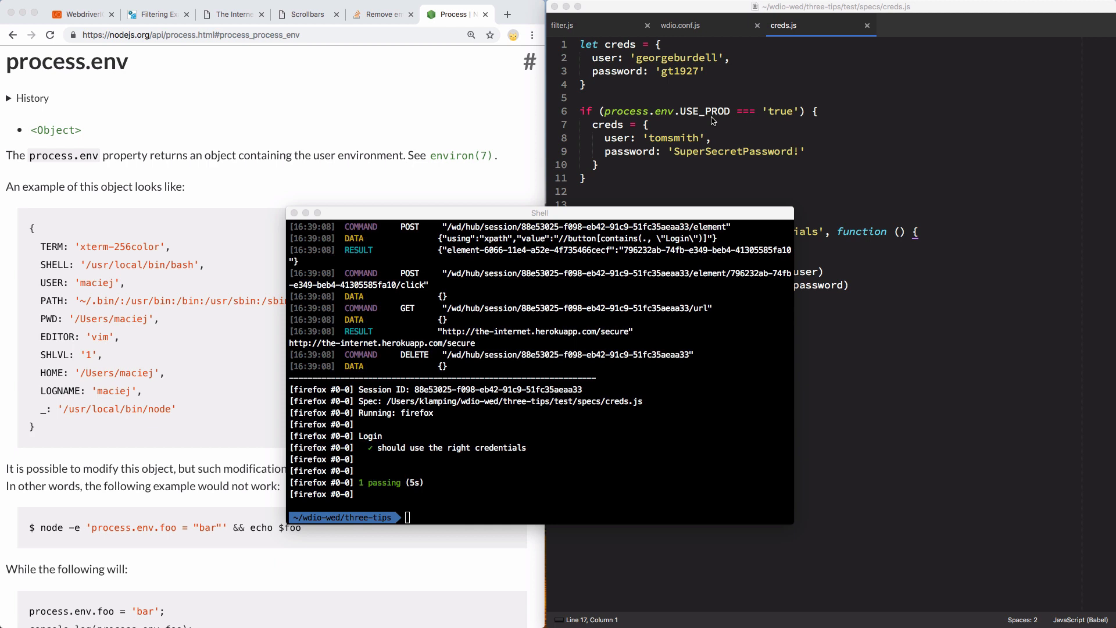
pyautogui.moveTo(717, 120)
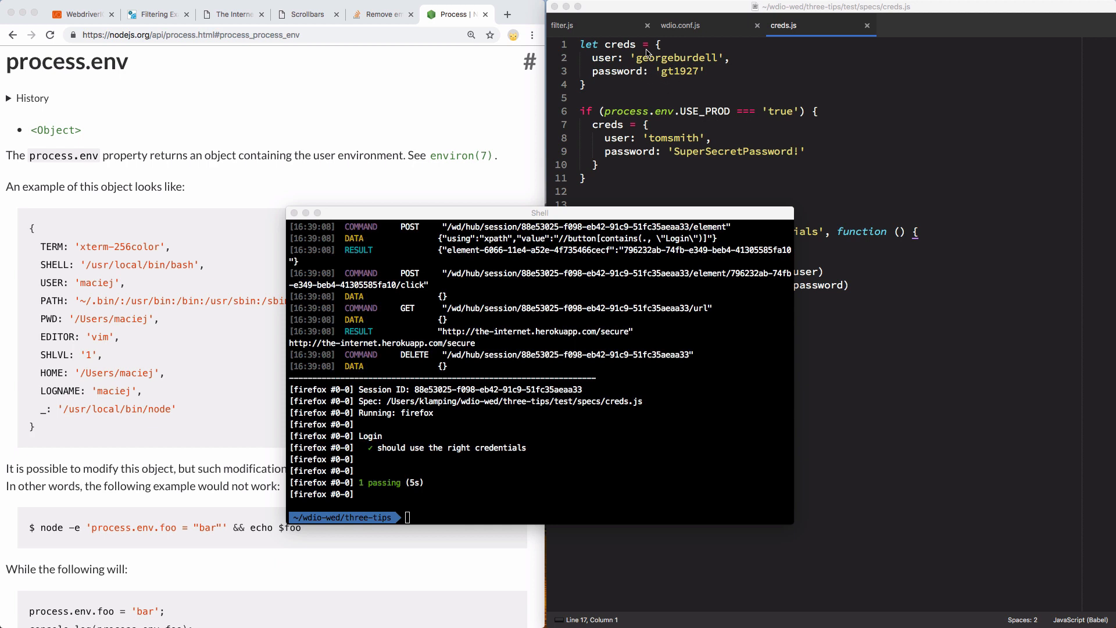
pyautogui.moveTo(660, 64)
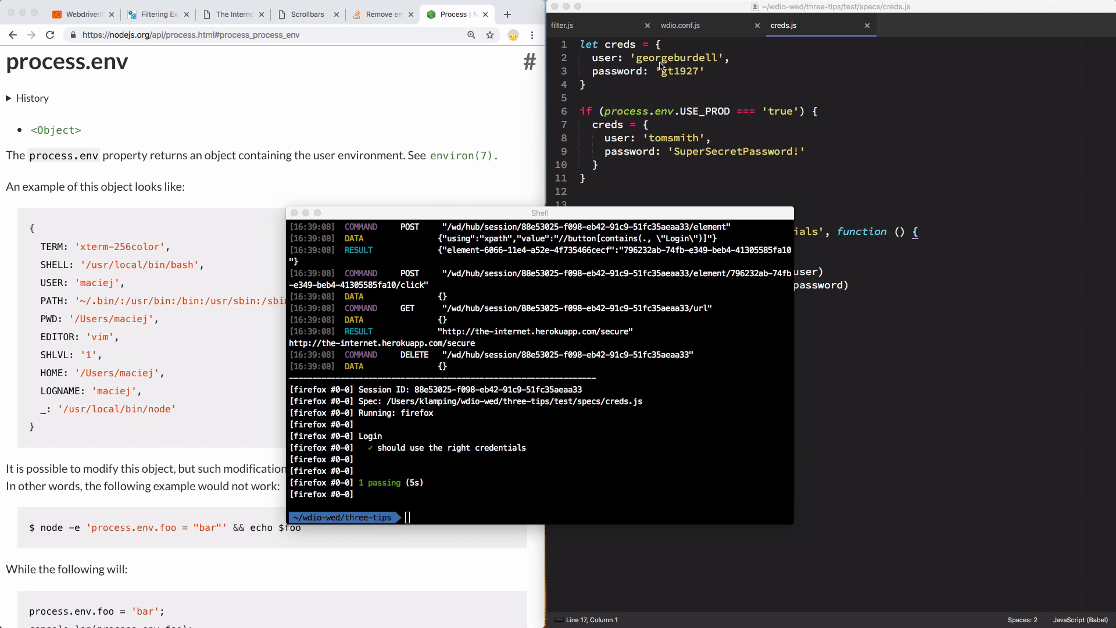
pyautogui.moveTo(718, 121)
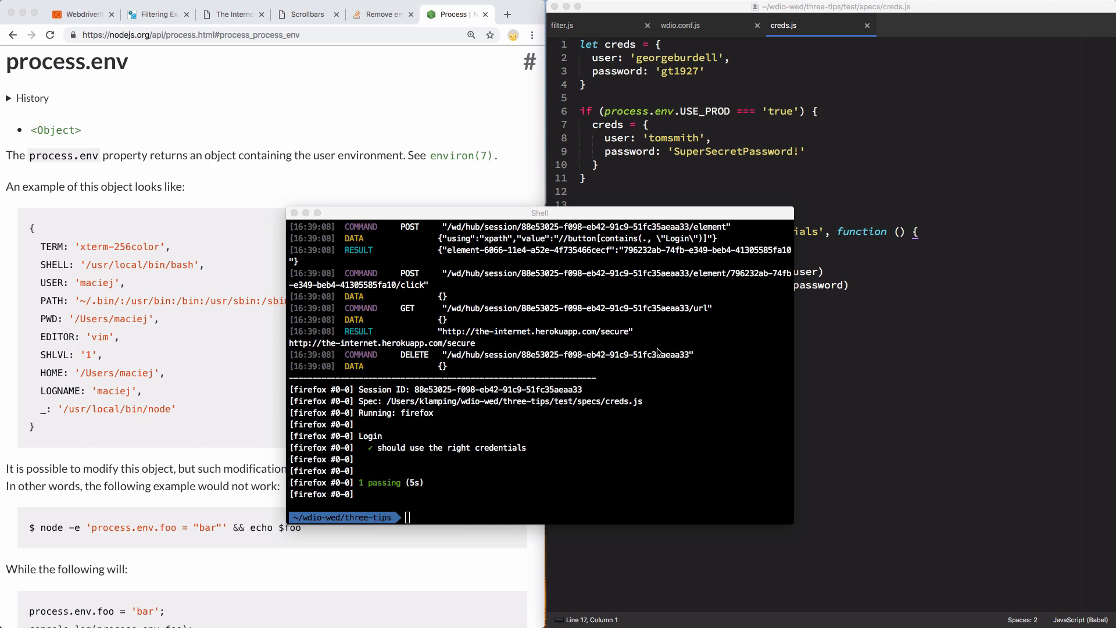
pyautogui.moveTo(830, 144)
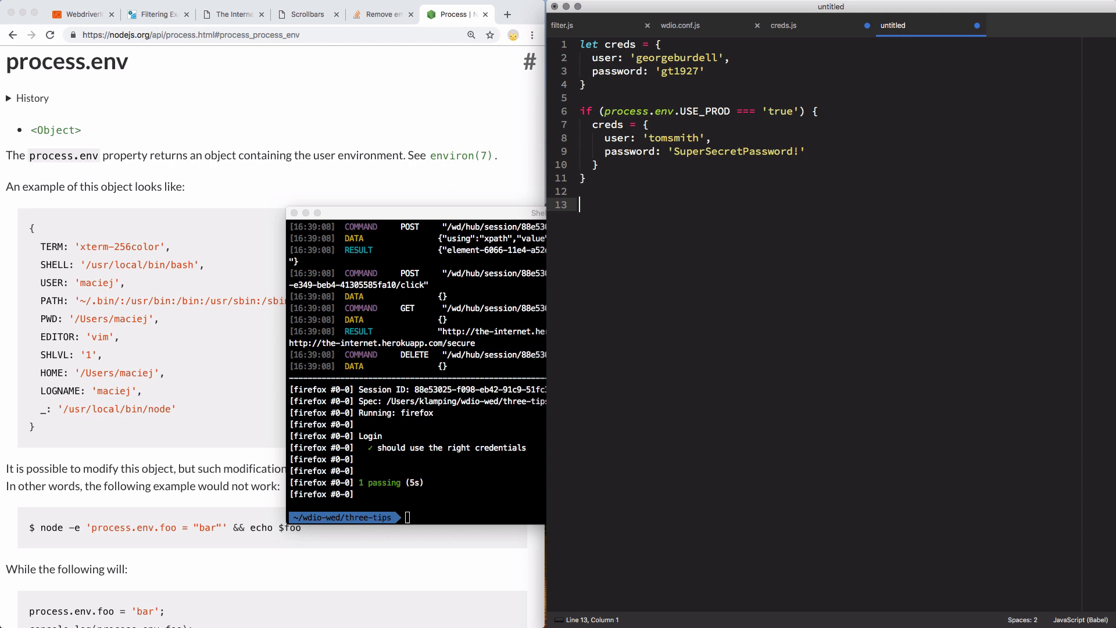
# Add module.exports = creds to the new file holding the moved creds code
pyautogui.write('module.exports = creds')
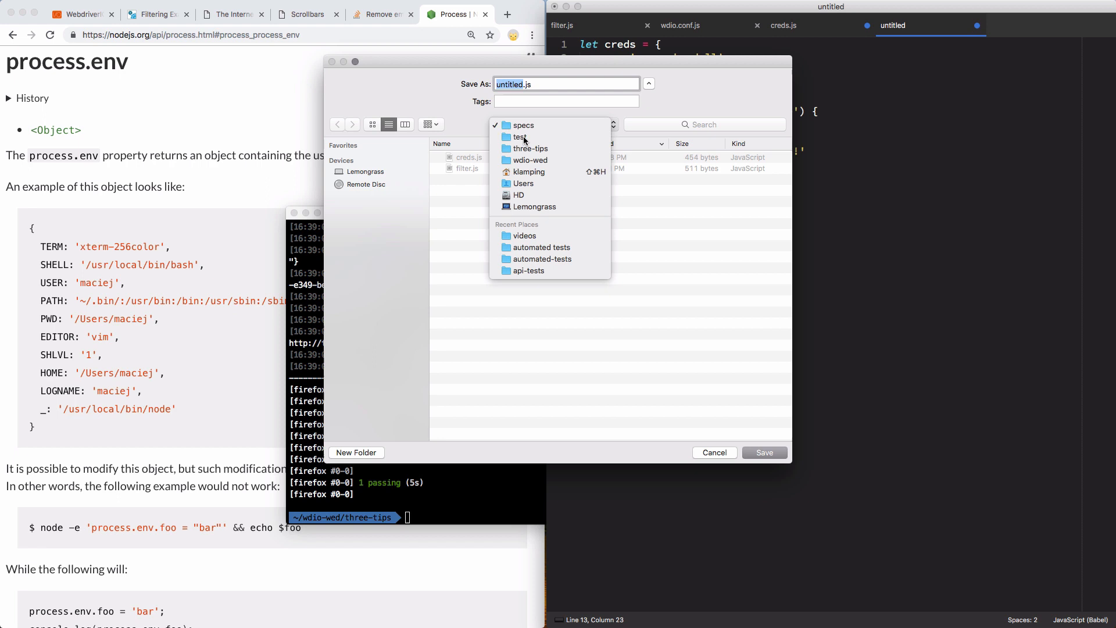
# Save the new file as credentials.js in a new config folder under test
pyautogui.click(520, 136)
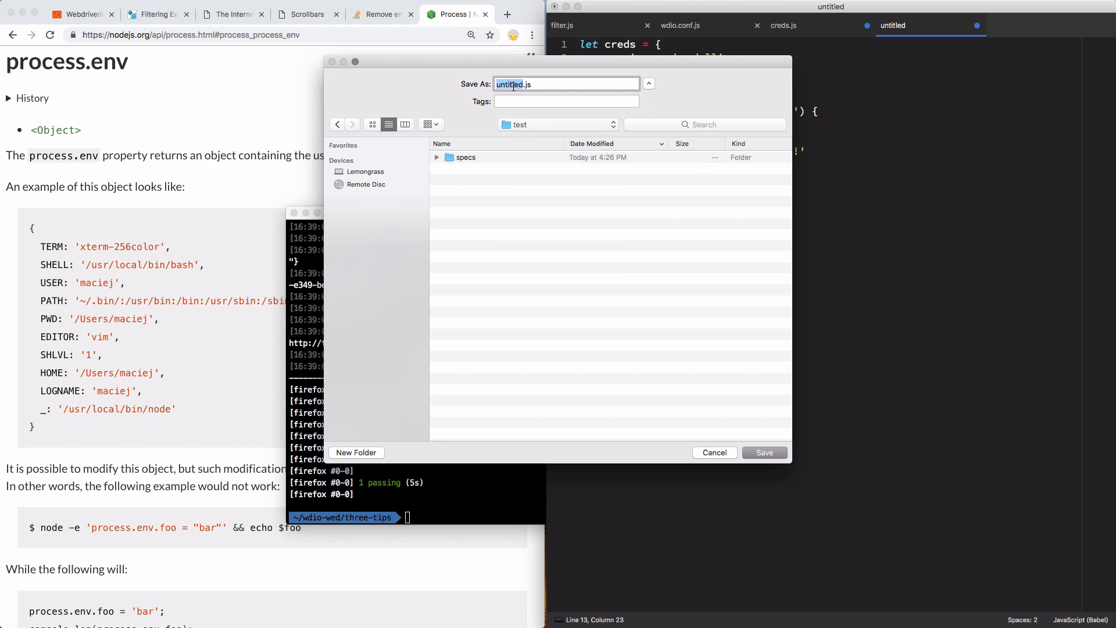
pyautogui.click(356, 452)
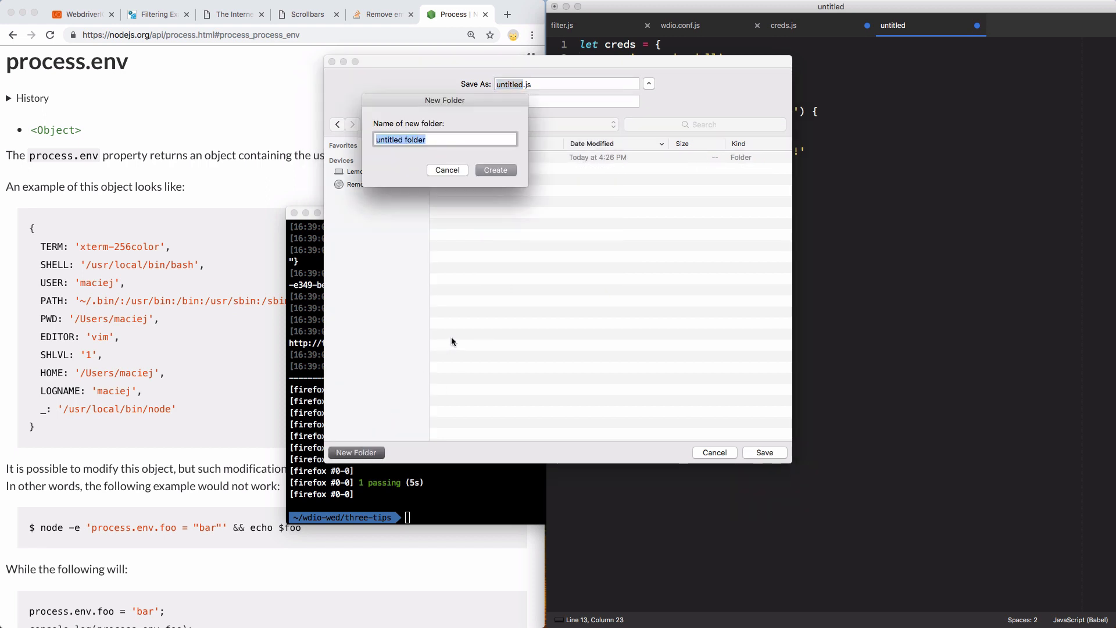
pyautogui.write('cofni')
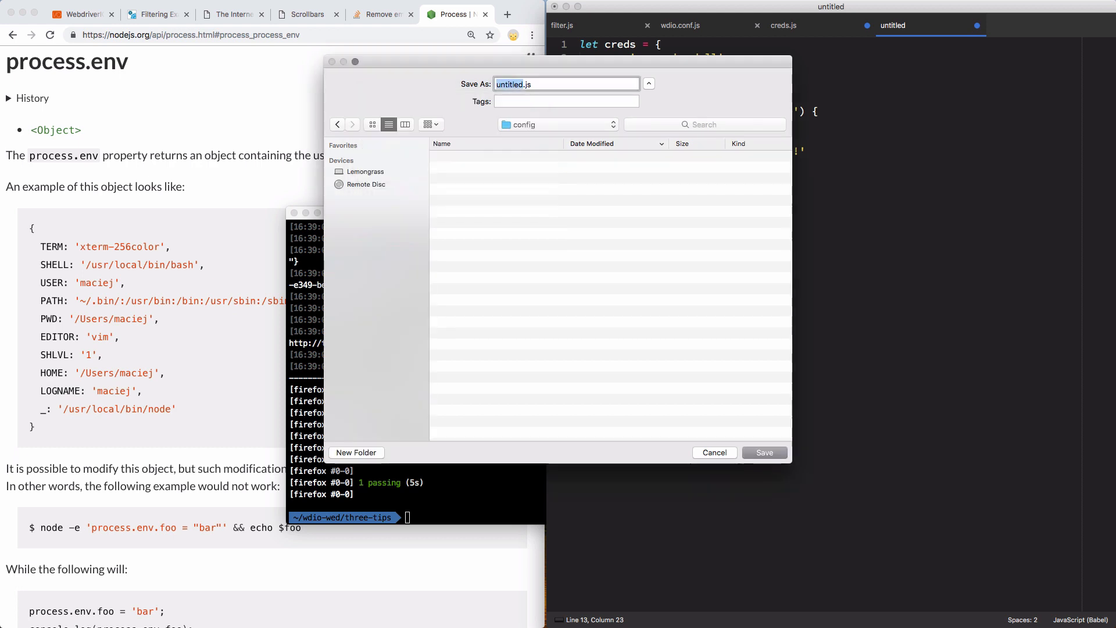
pyautogui.click(764, 452)
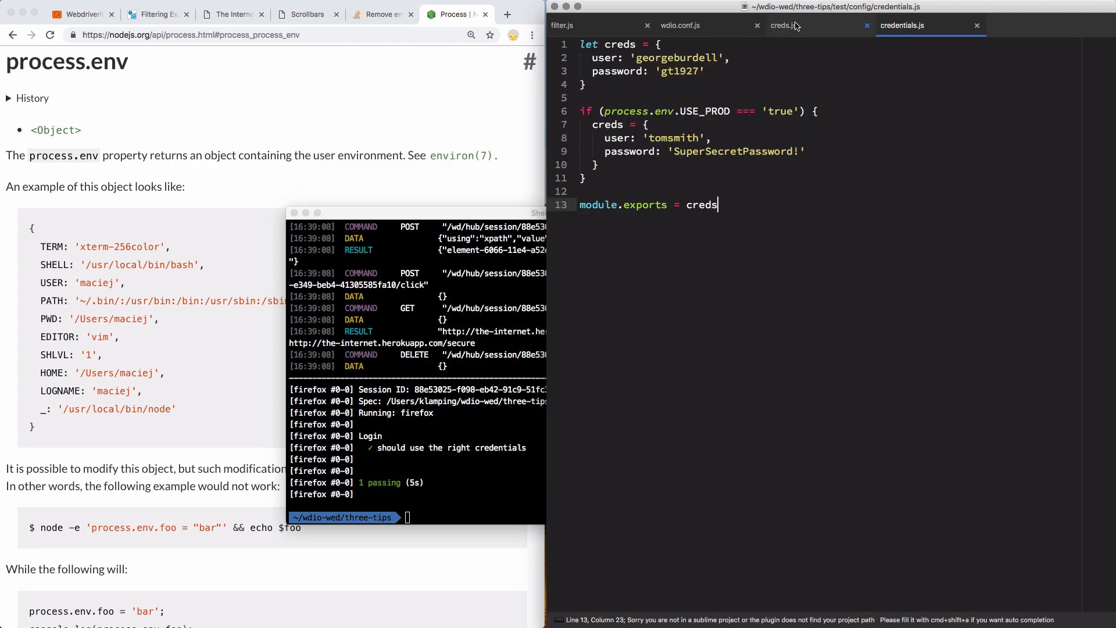
# Add const creds = require('../config/credentials') as the first line of creds.js
pyautogui.click(783, 25)
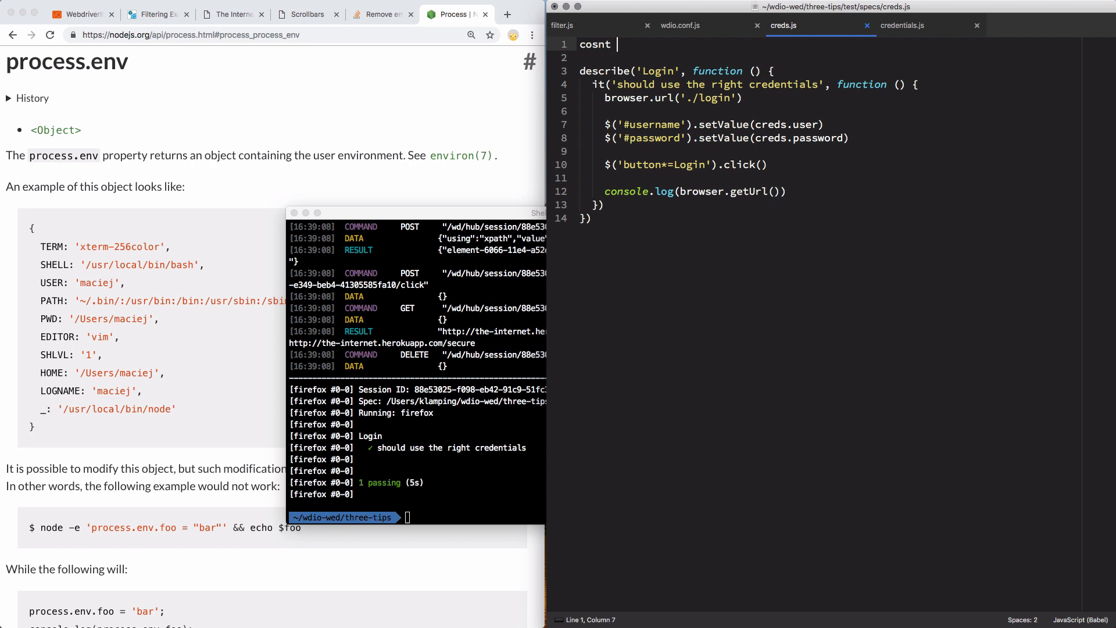
pyautogui.write('const creds =')
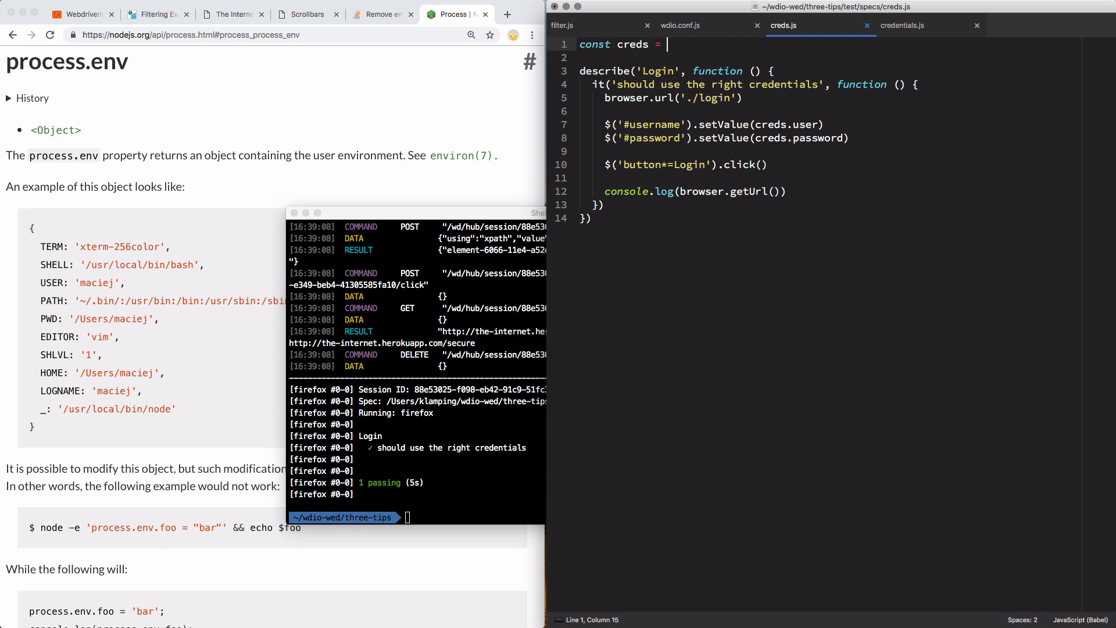
pyautogui.write("require('.')")
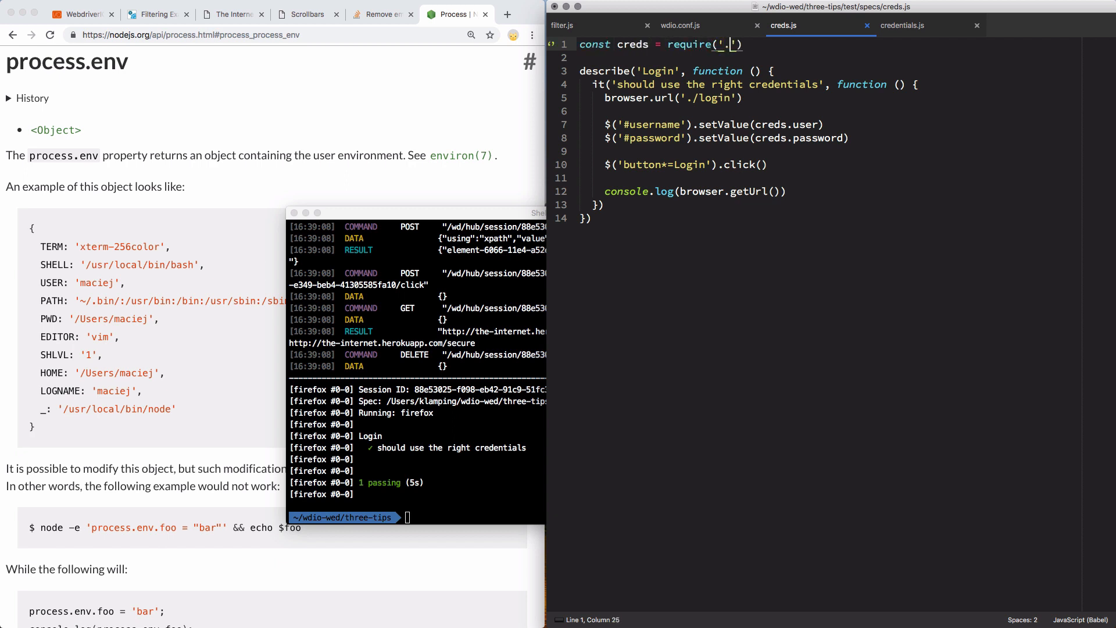
pyautogui.write('../')
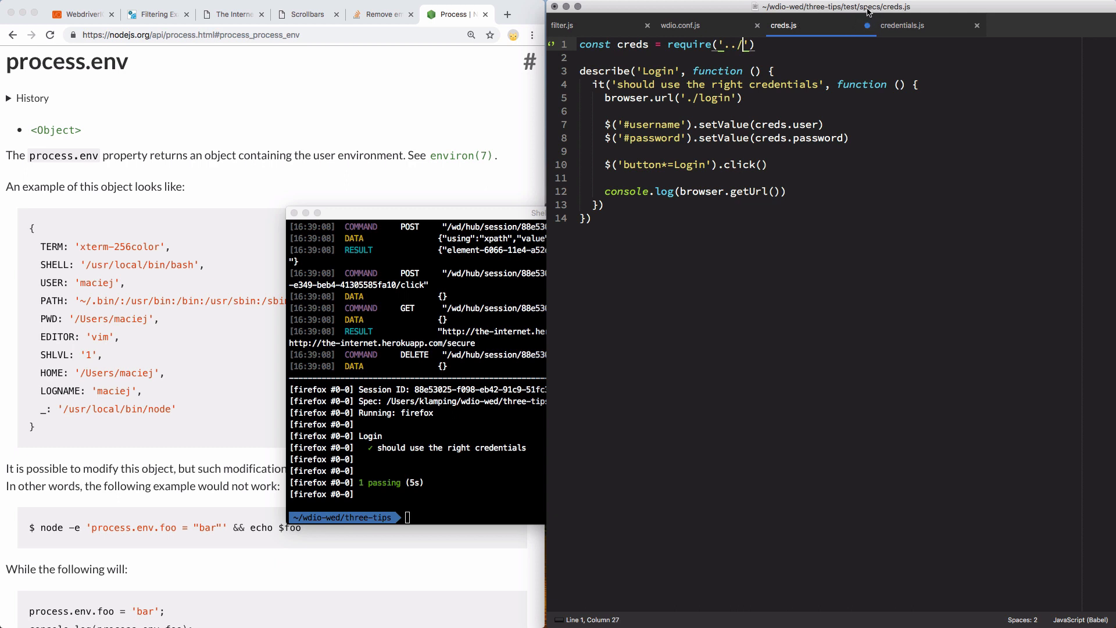
pyautogui.write('c')
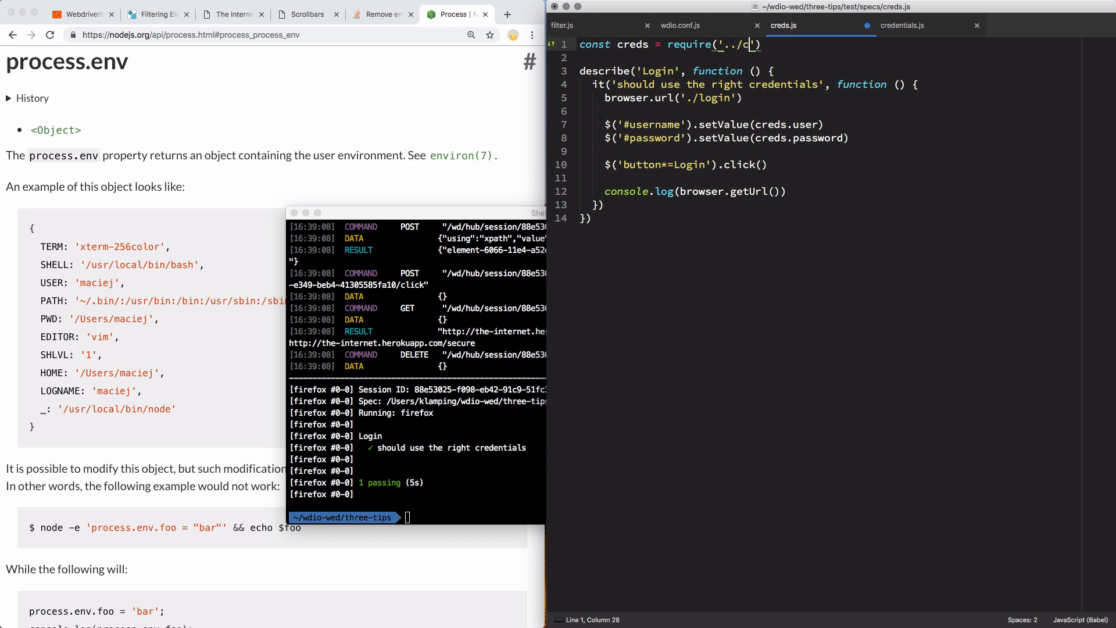
pyautogui.write('onfig/credentials')
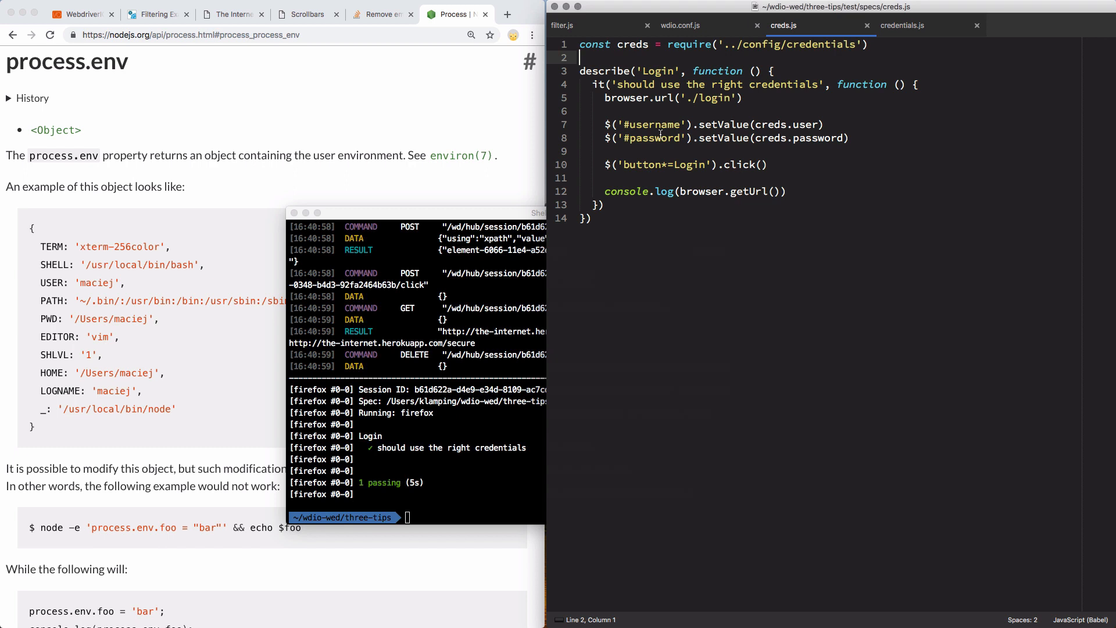
pyautogui.moveTo(632, 100)
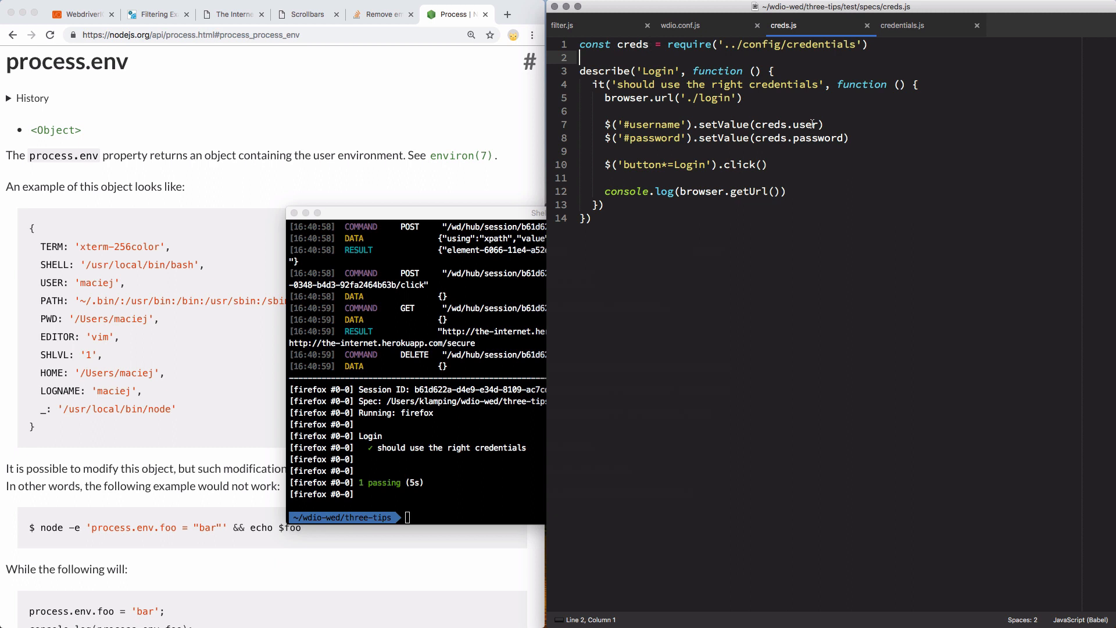
# Check credentials.js exports, then destructure { user, password } from the require in creds.js
pyautogui.click(902, 25)
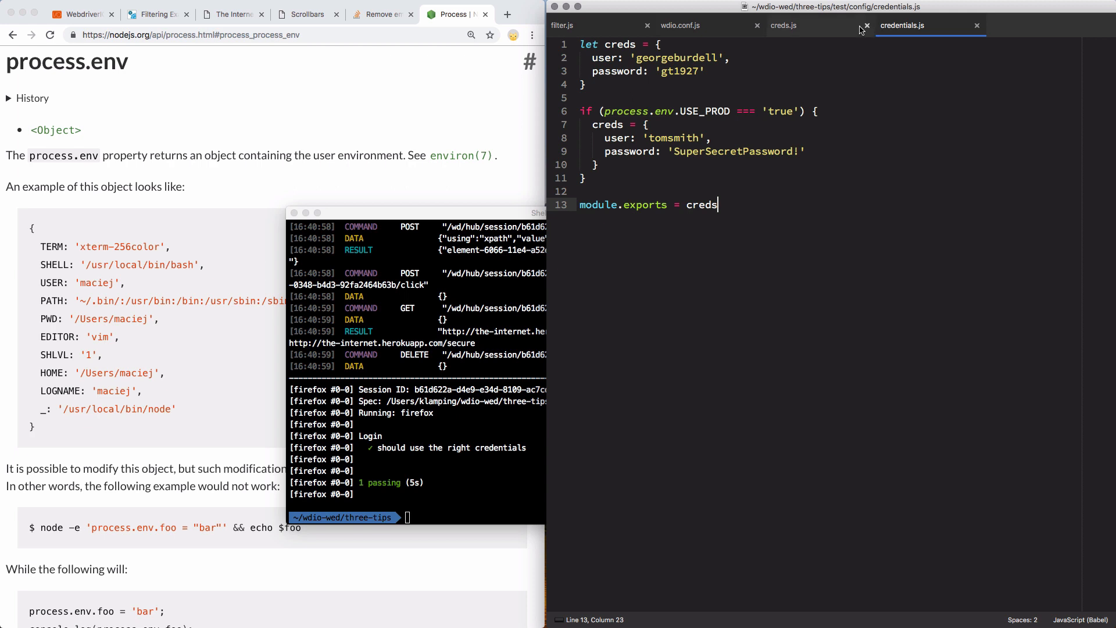
pyautogui.click(783, 25)
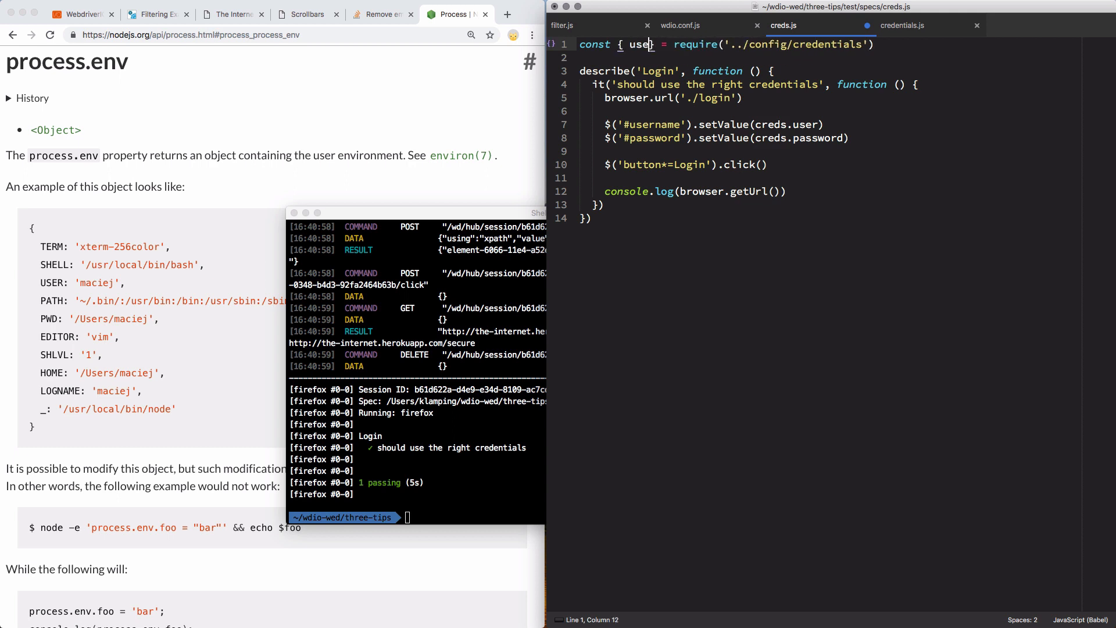
pyautogui.write(', password')
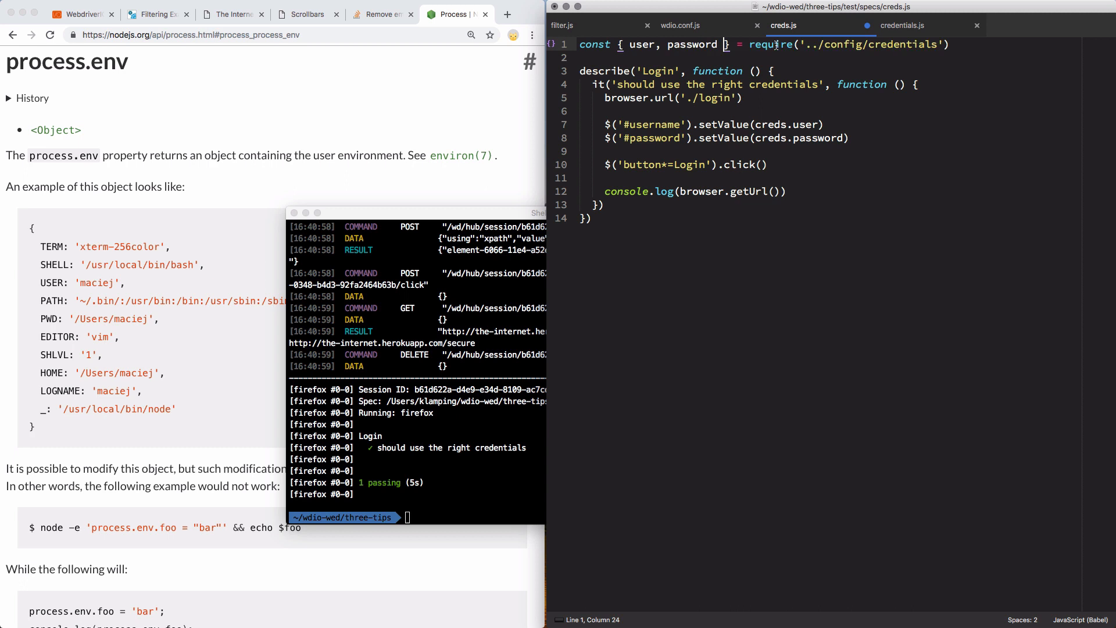
pyautogui.moveTo(831, 98)
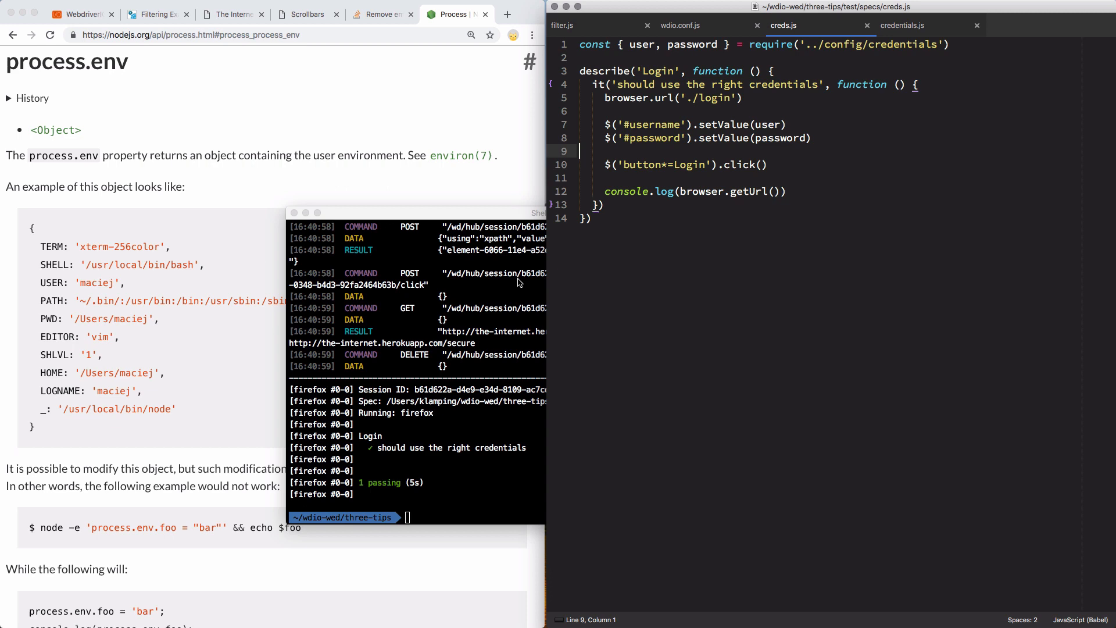
# Rerun the creds spec with USE_PROD=true, then return to credentials.js
pyautogui.write('USE_PROD=true npx wdio --spec=creds')
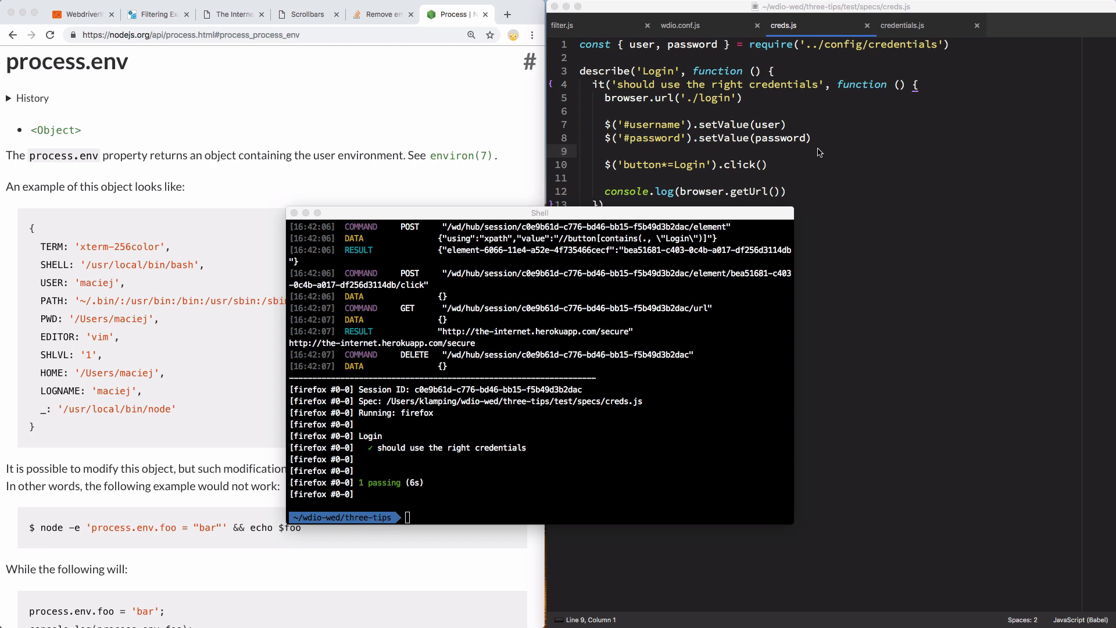
pyautogui.click(903, 25)
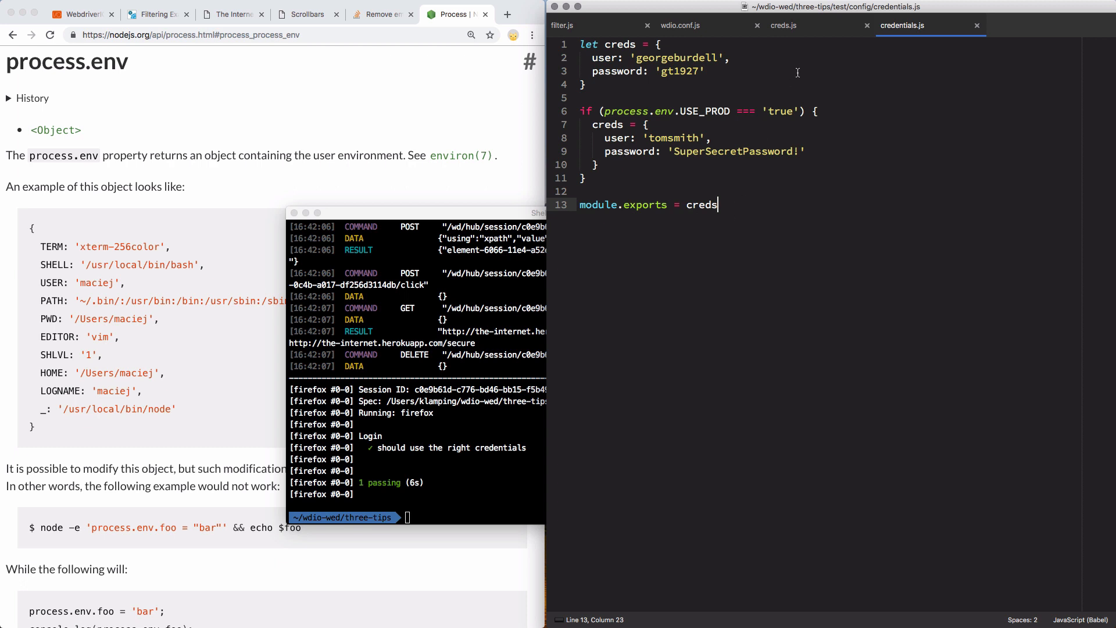
# Return to the creds.js spec and bring up Chrome's Scrollbars exercise page
pyautogui.click(783, 25)
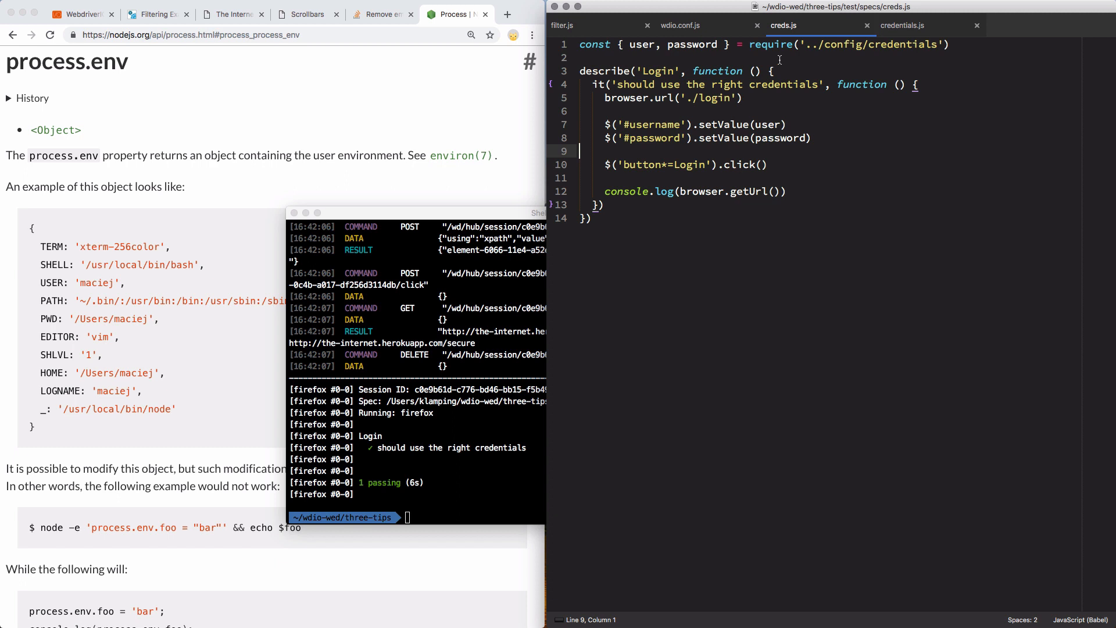
pyautogui.click(307, 14)
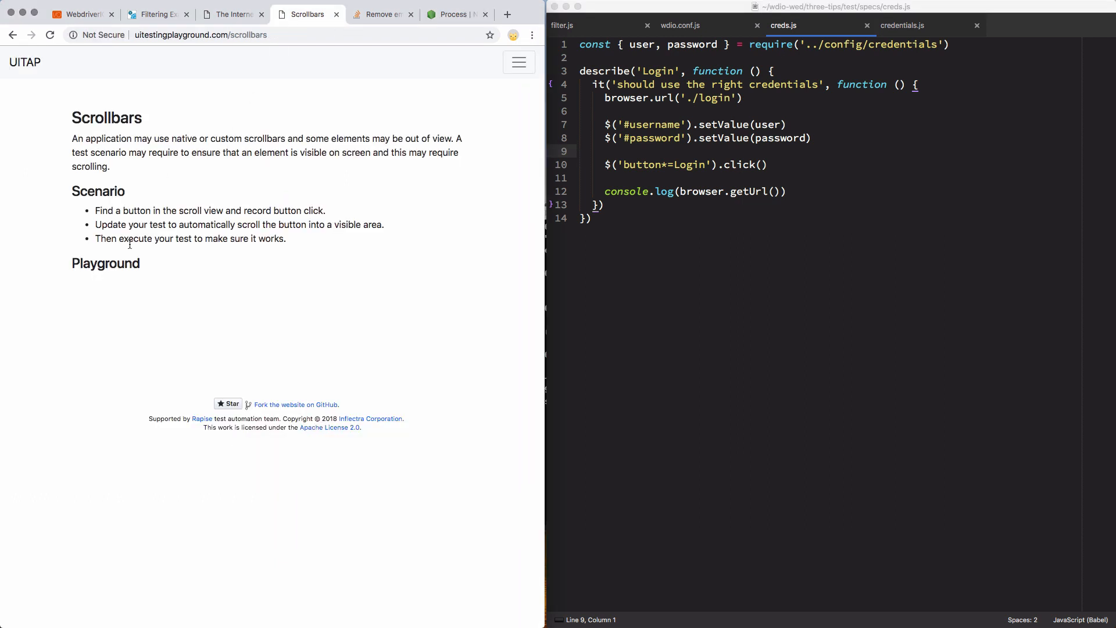